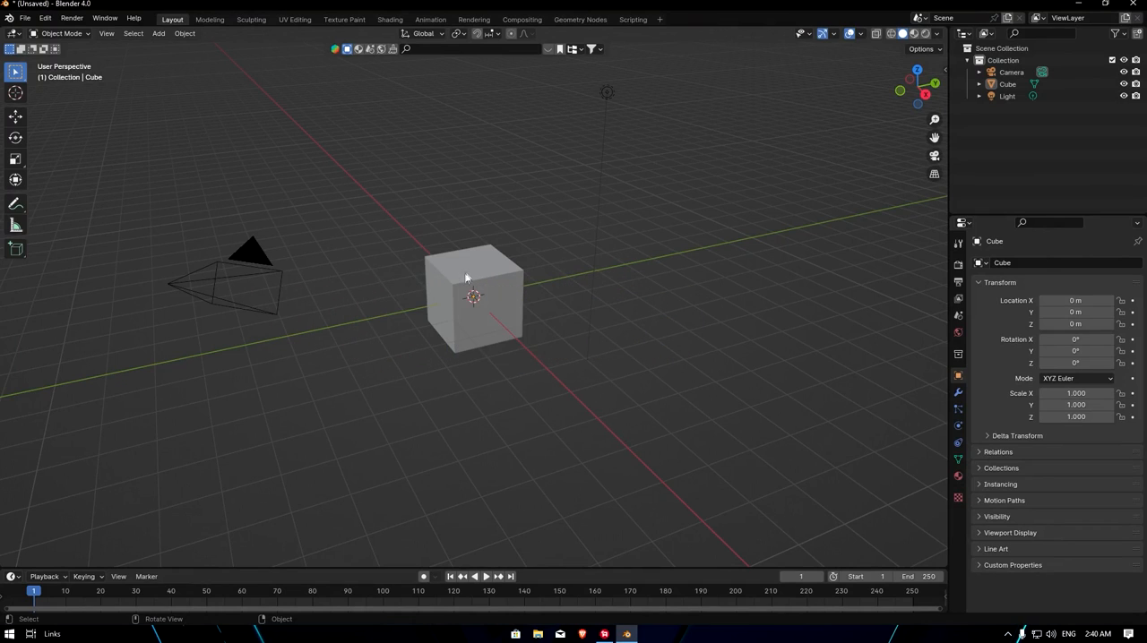
- Delete the default cube and add a plane mesh in its place, ready to scale up
key(Delete)
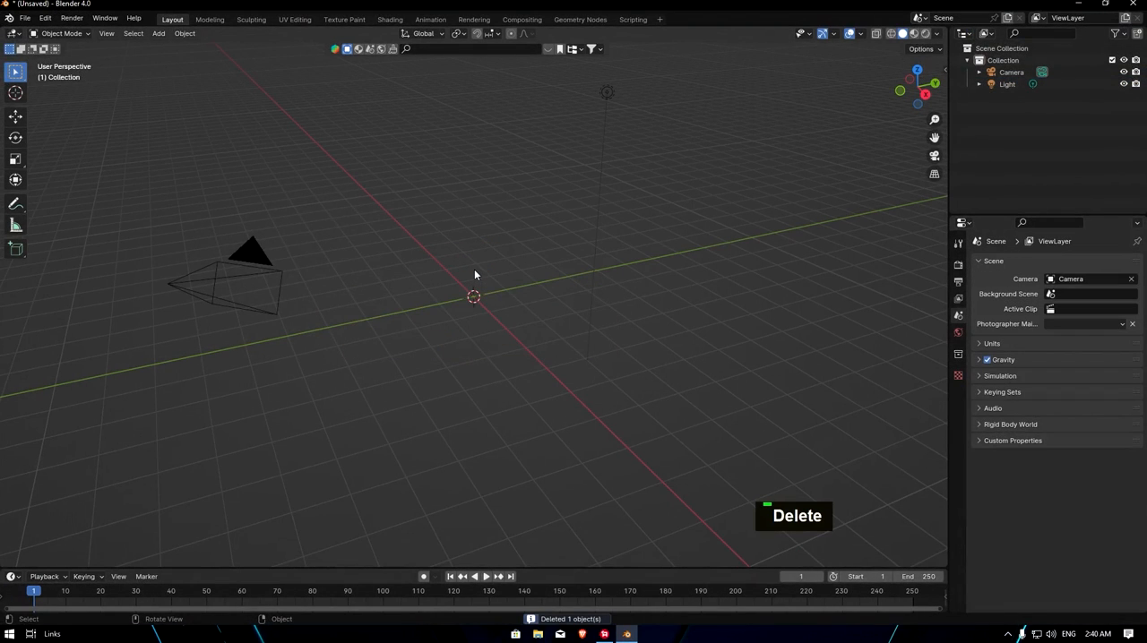
key(shift+a)
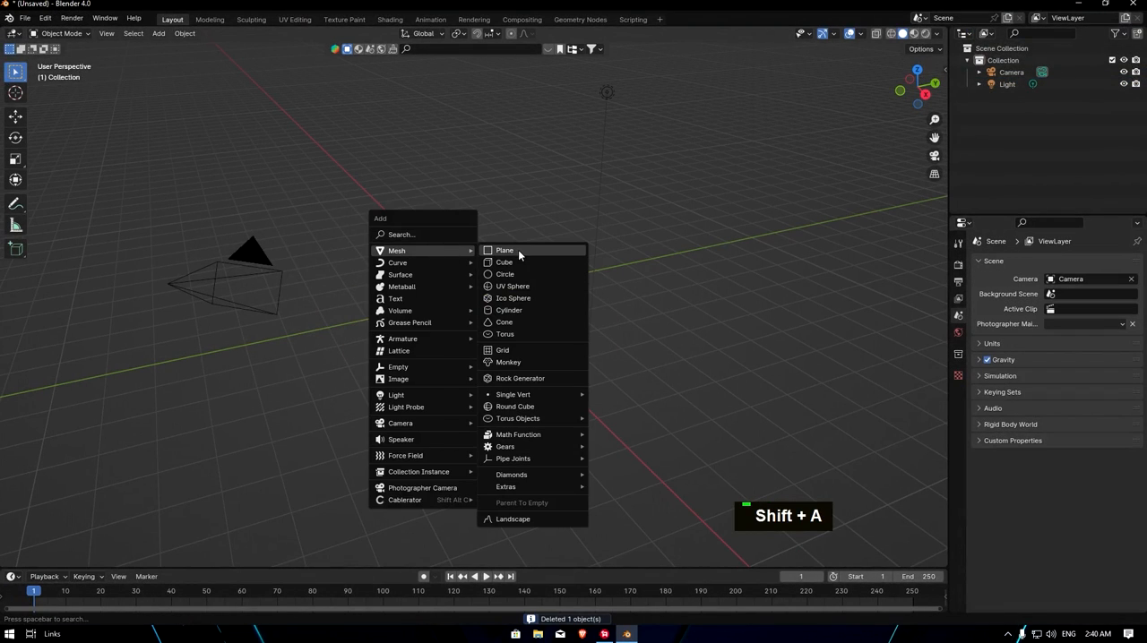
click(505, 250)
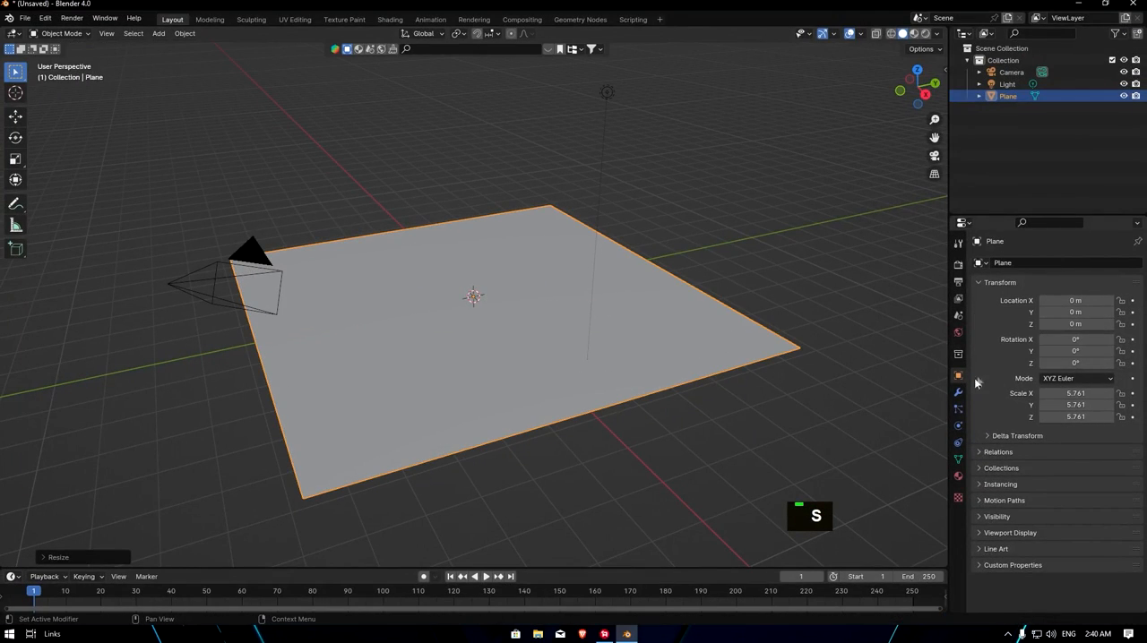
- Add a Subdivision modifier to the plane in Simple mode with six levels
click(958, 391)
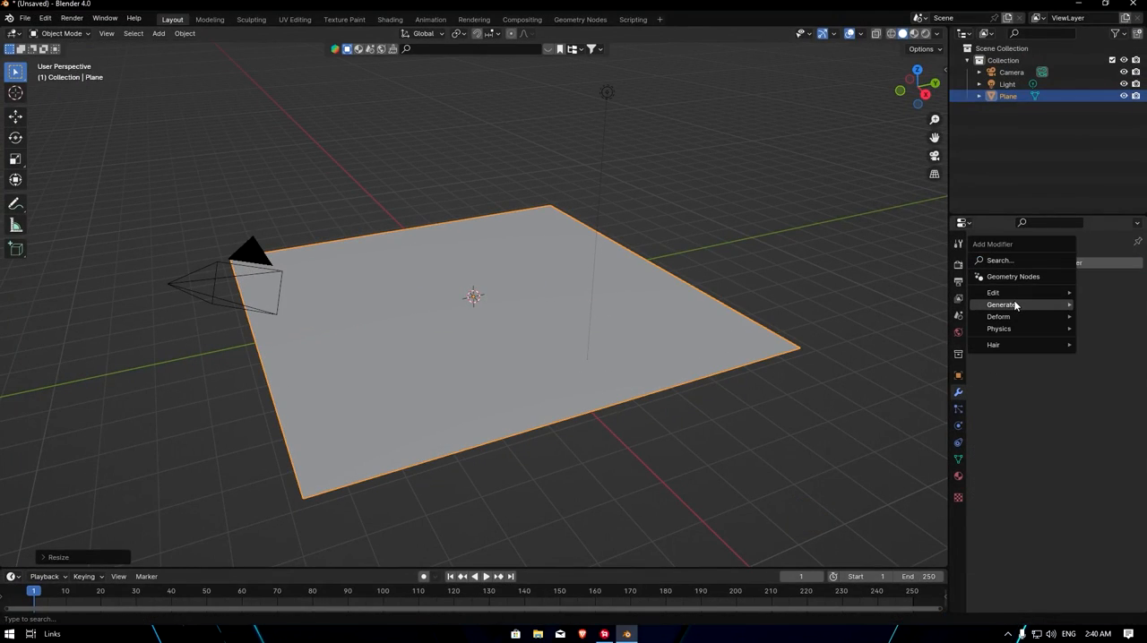
click(1003, 304)
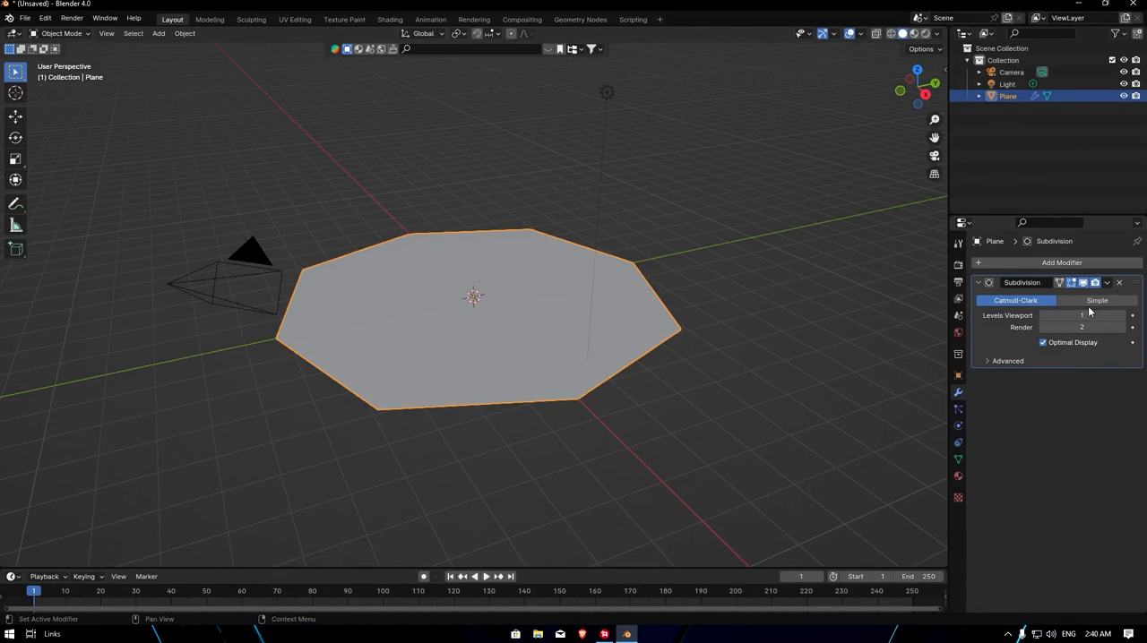
click(1097, 300)
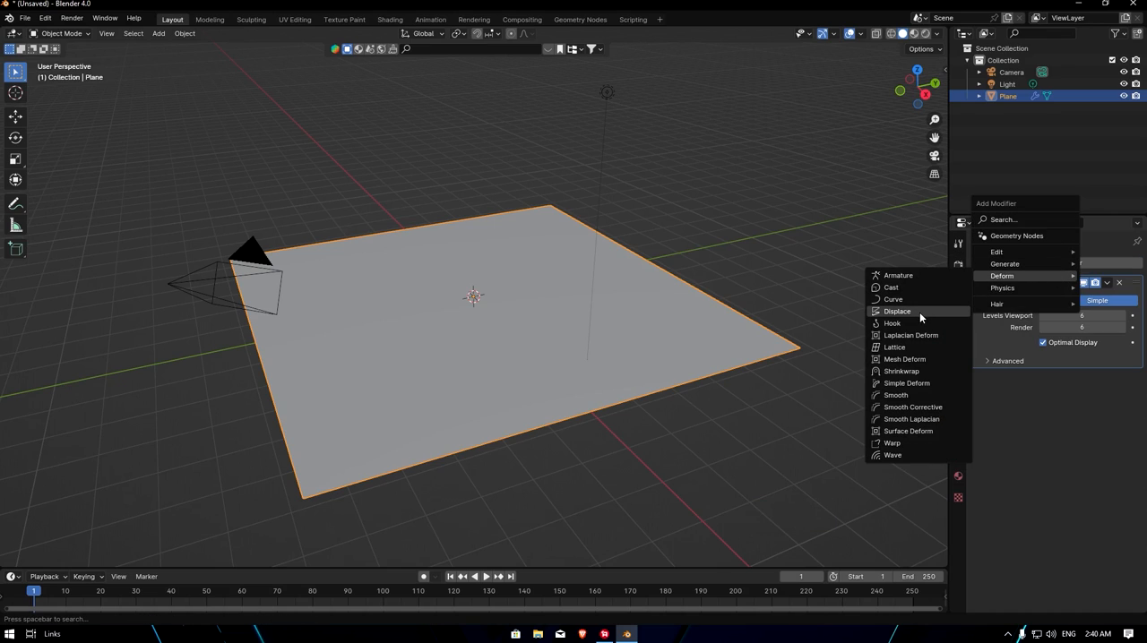
- Add a Displace modifier with a Voronoi texture, tweaking its size and feature weights into hilly terrain
click(897, 311)
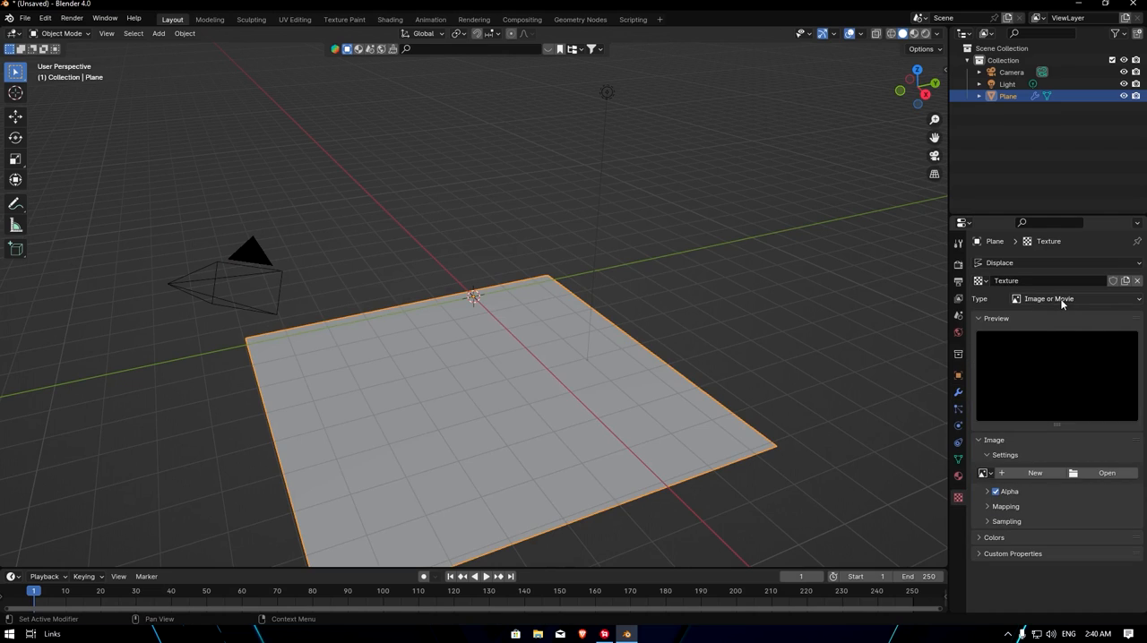
click(1048, 299)
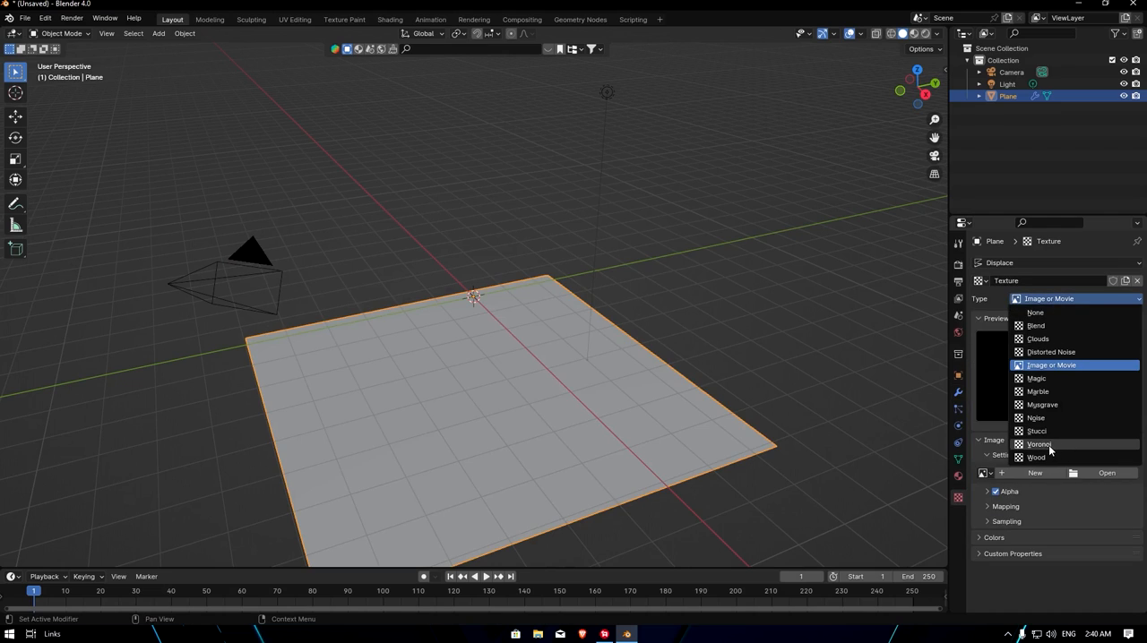
click(1039, 444)
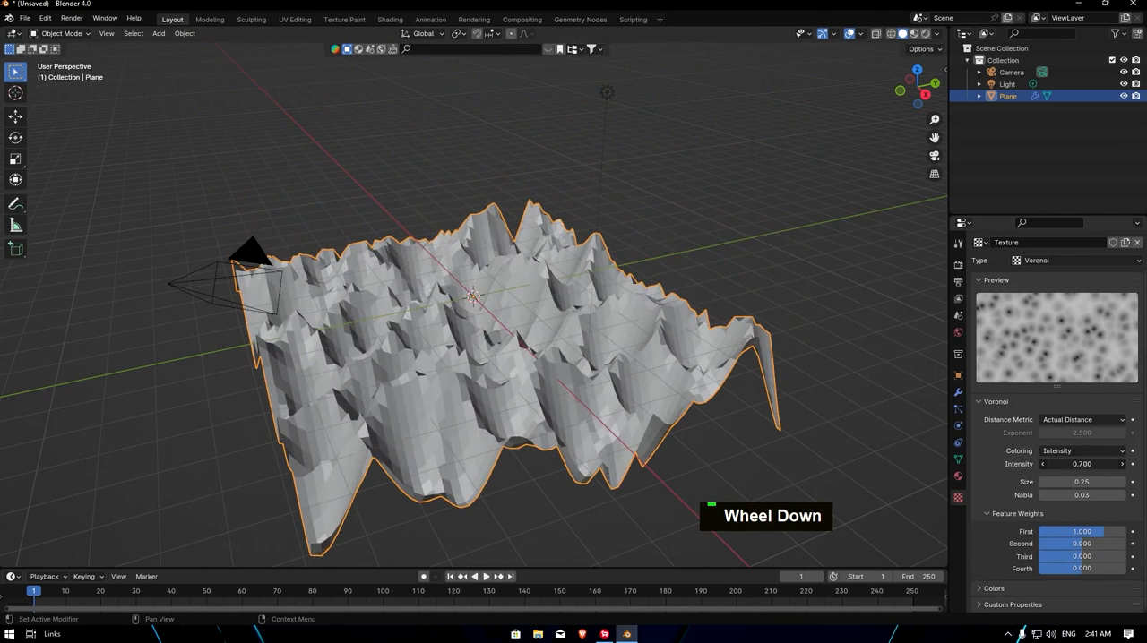
click(1081, 483)
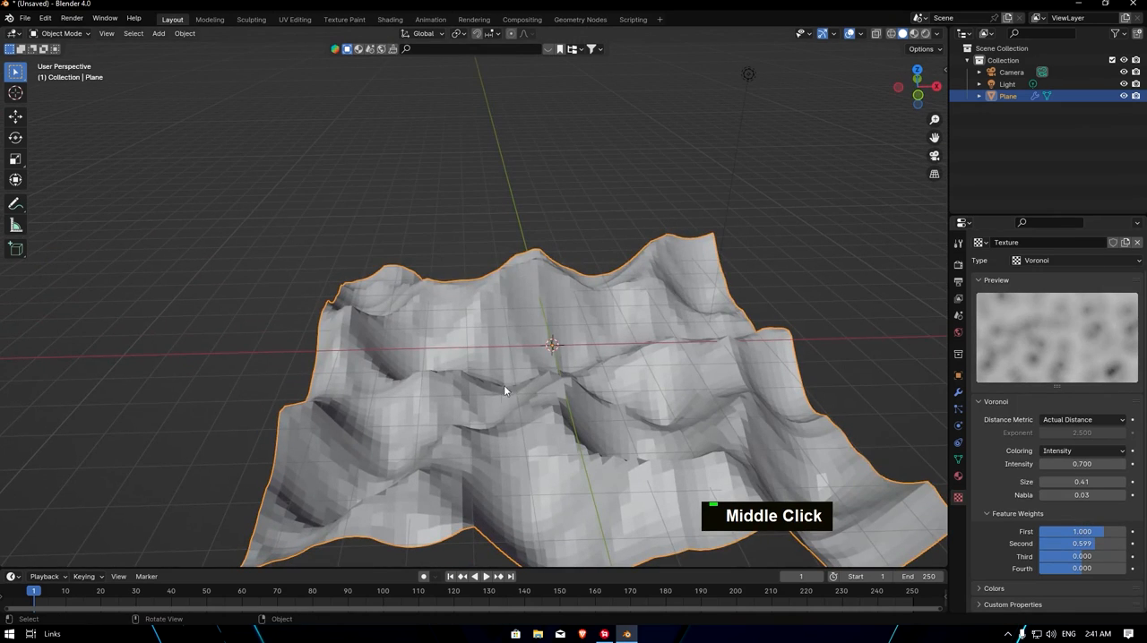
drag(507, 389, 555, 336)
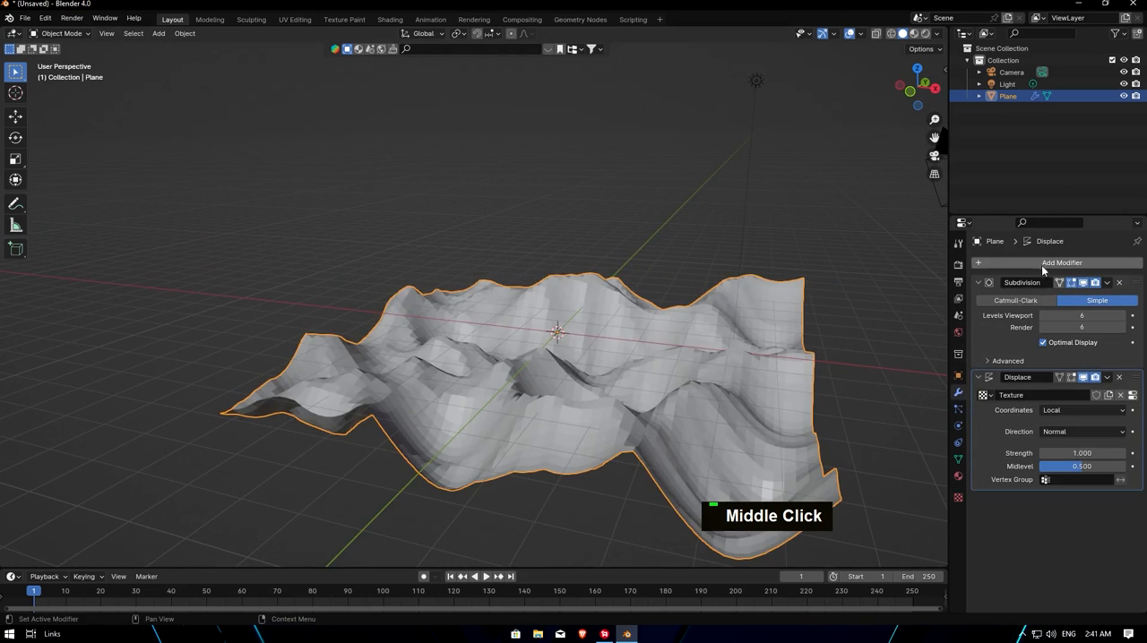
- Add a second level-two subdivision, shade the terrain smooth and scale the plane larger
click(1061, 262)
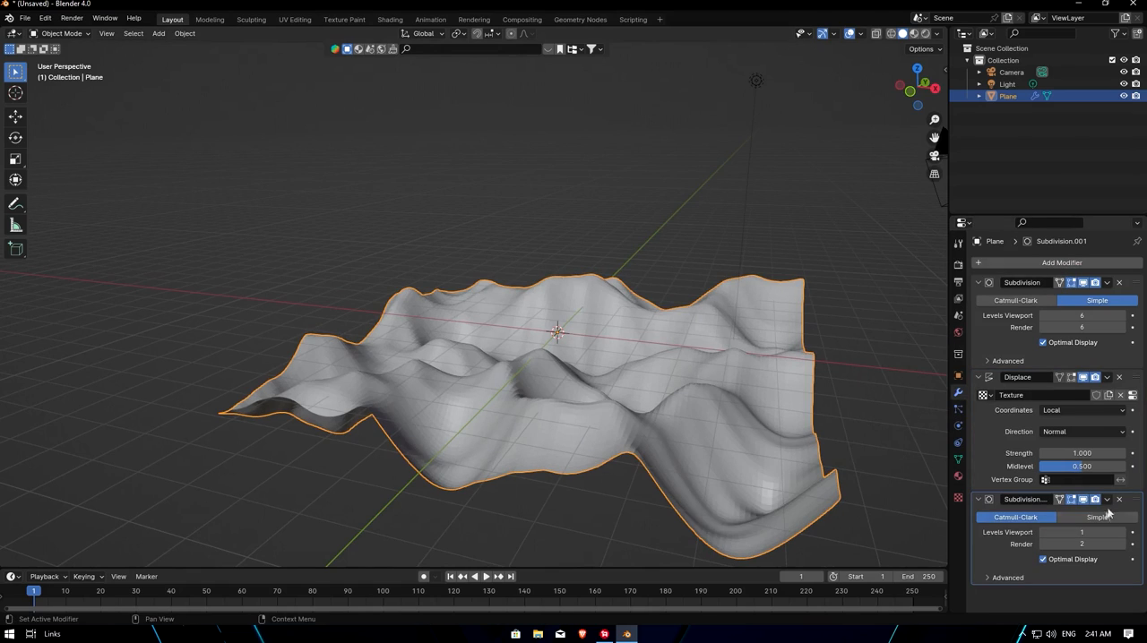
right_click(589, 351)
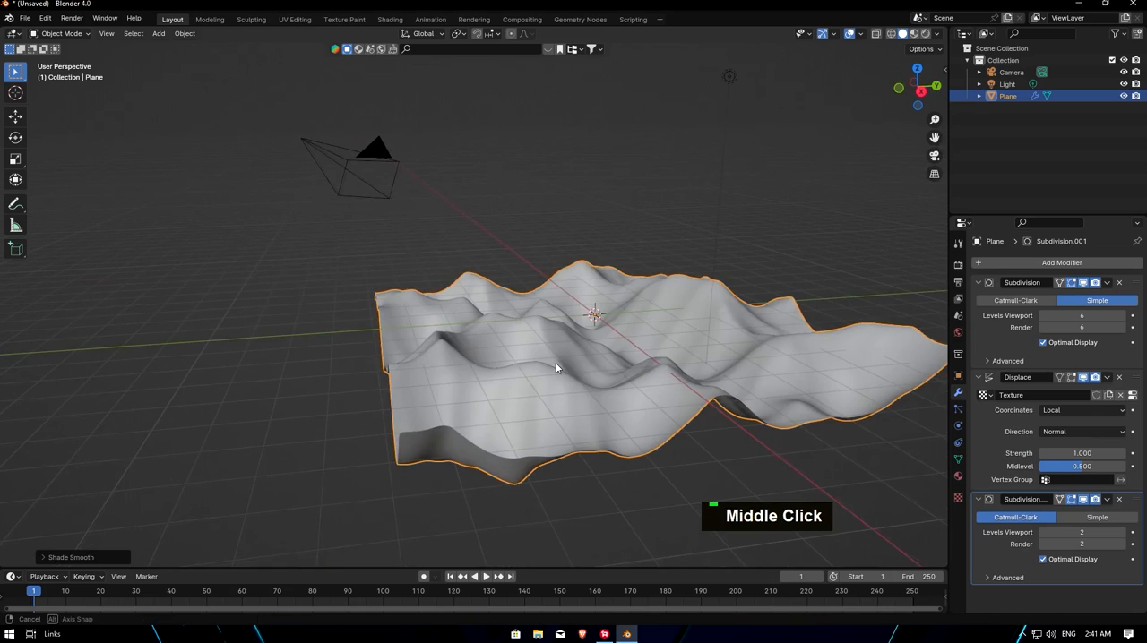
key(s)
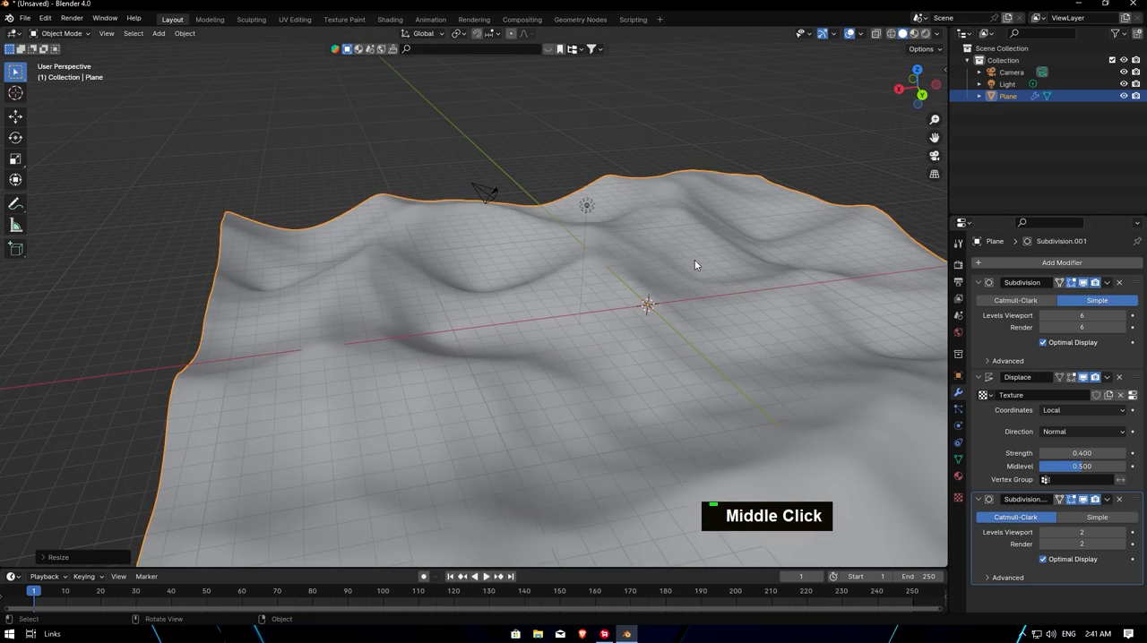
key(ctrl+z)
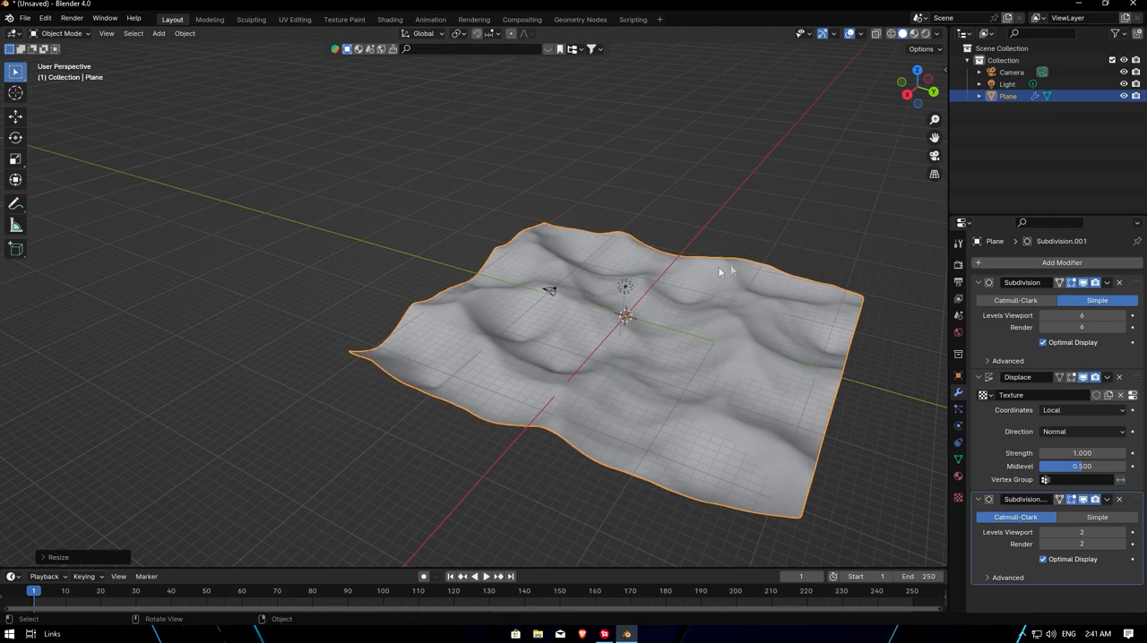
scroll(up, 3)
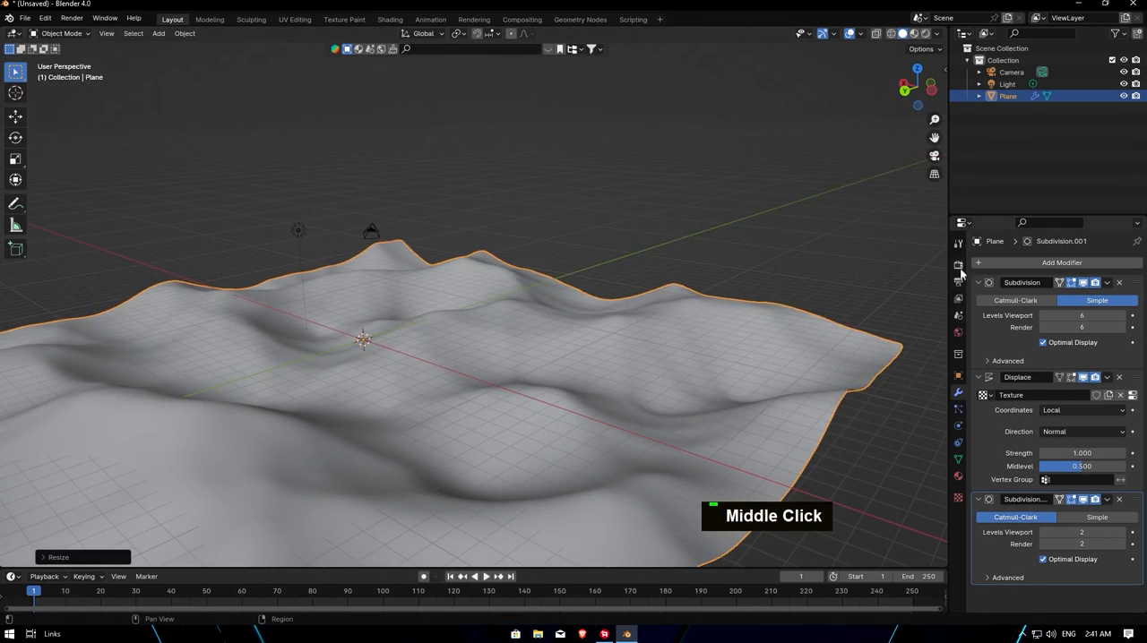
- Set Cycles max samples to 10 for the viewport and 50 for the render
click(958, 263)
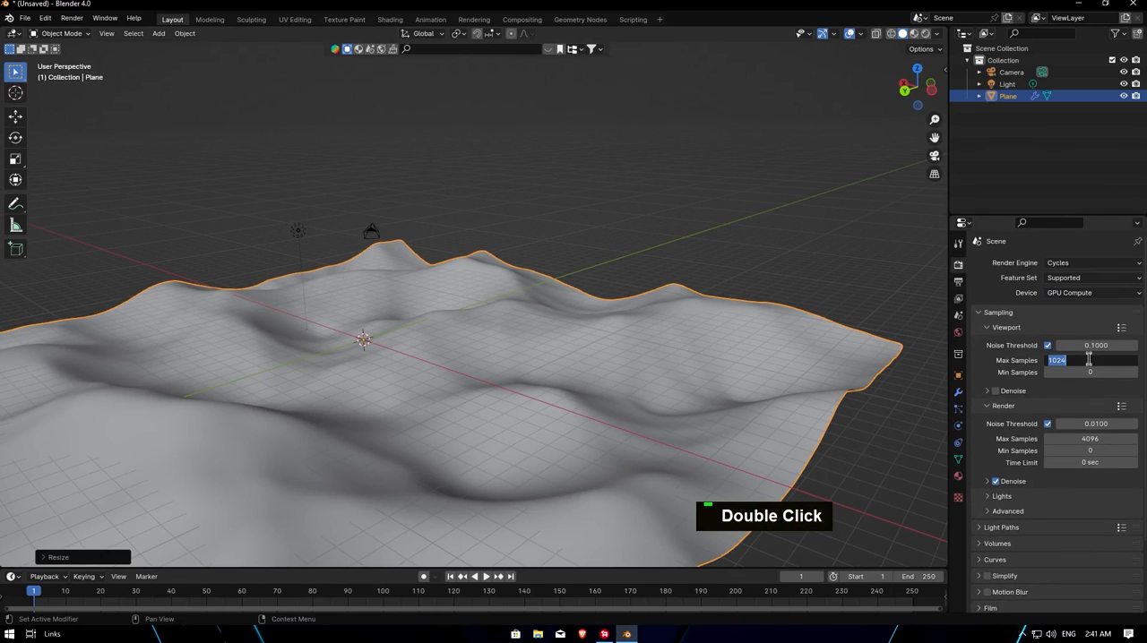
text(10)
click(1091, 439)
text(50)
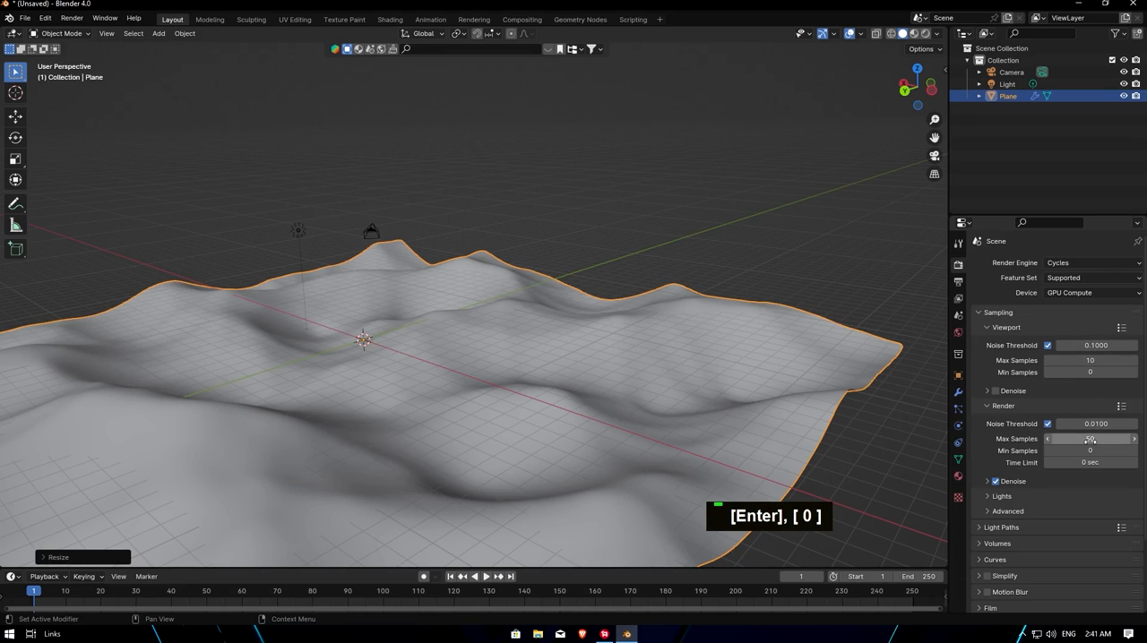
scroll(down, 3)
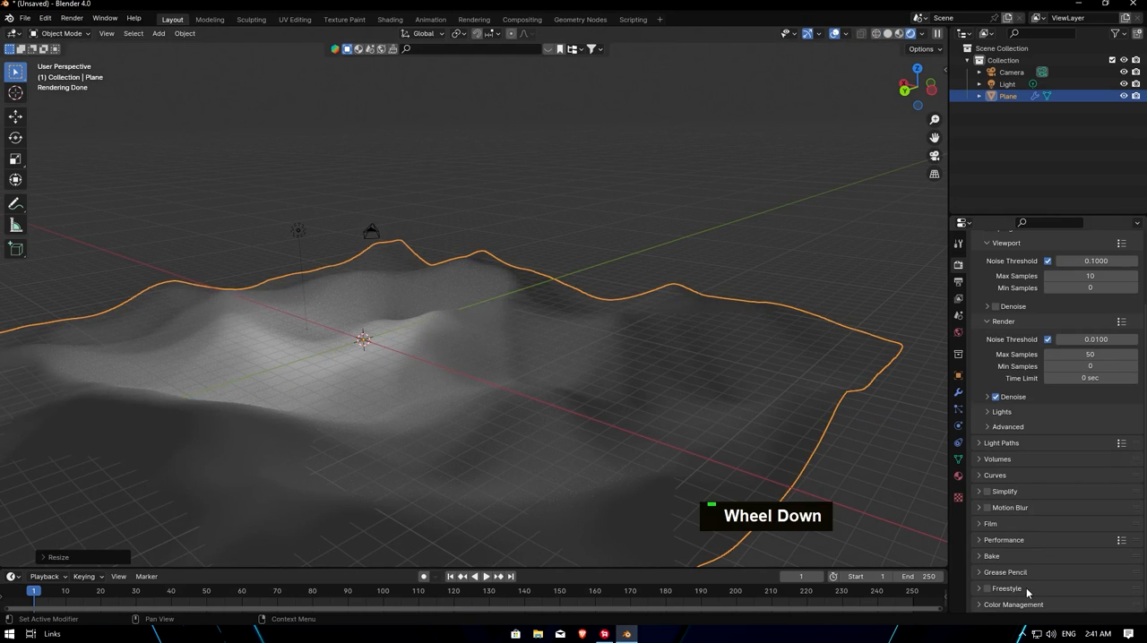
scroll(down, 3)
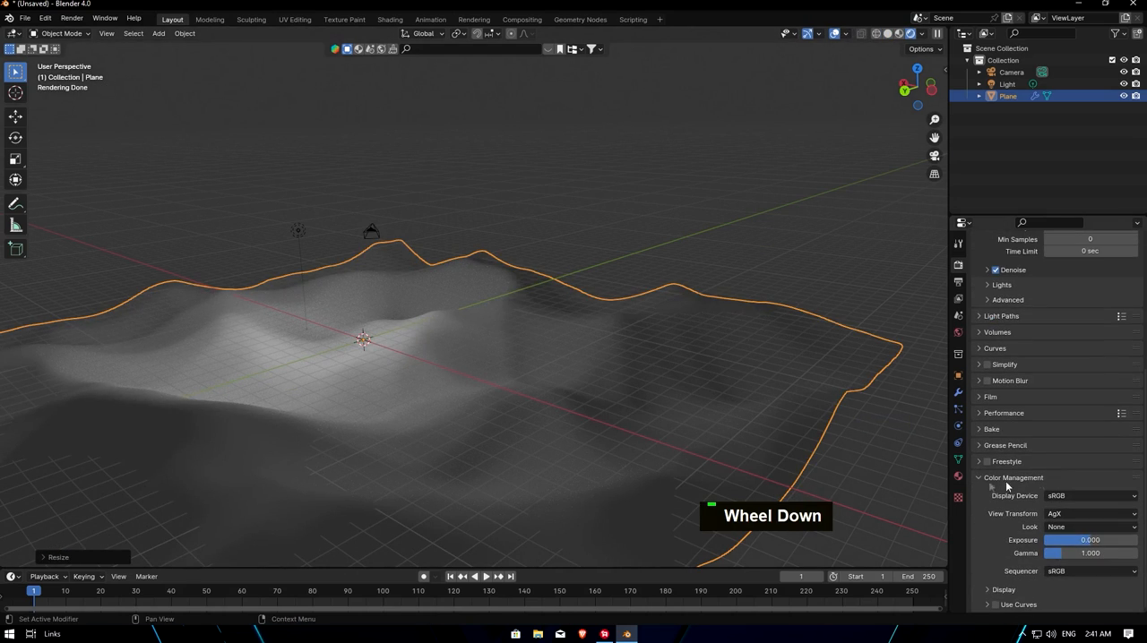
- Apply the High Contrast look under Color Management
click(1089, 527)
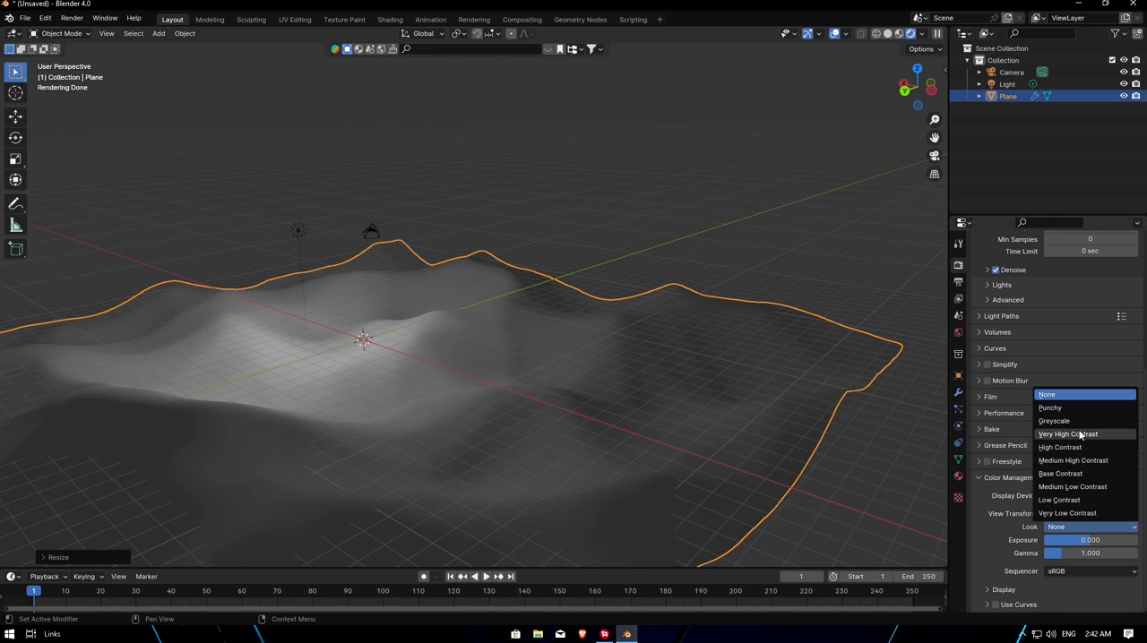
click(1067, 434)
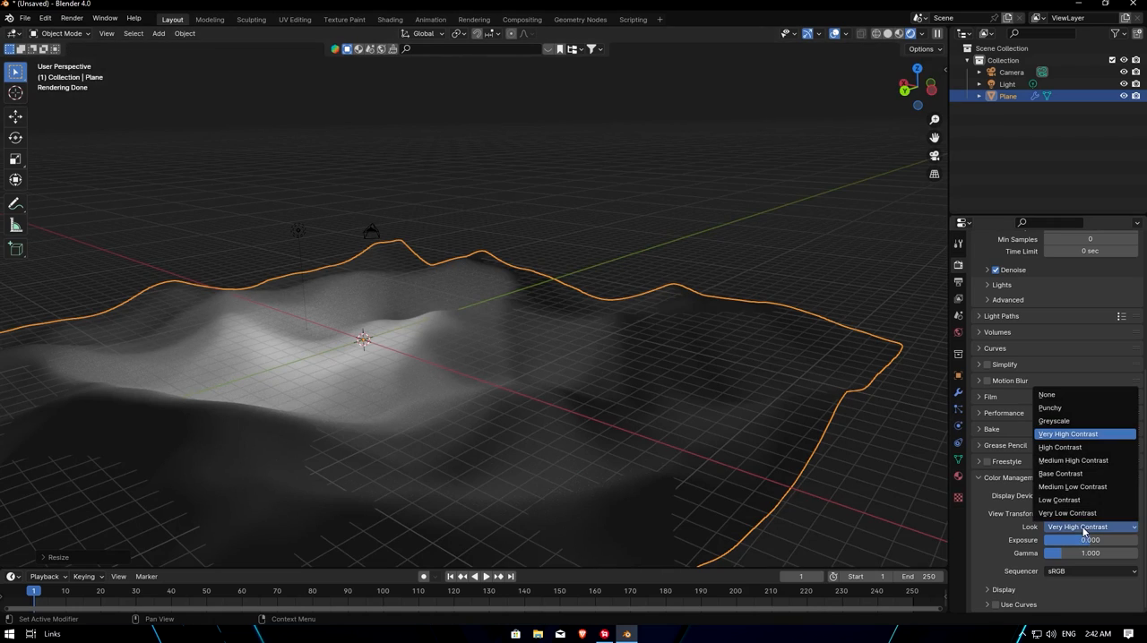
mouse_move(1059, 447)
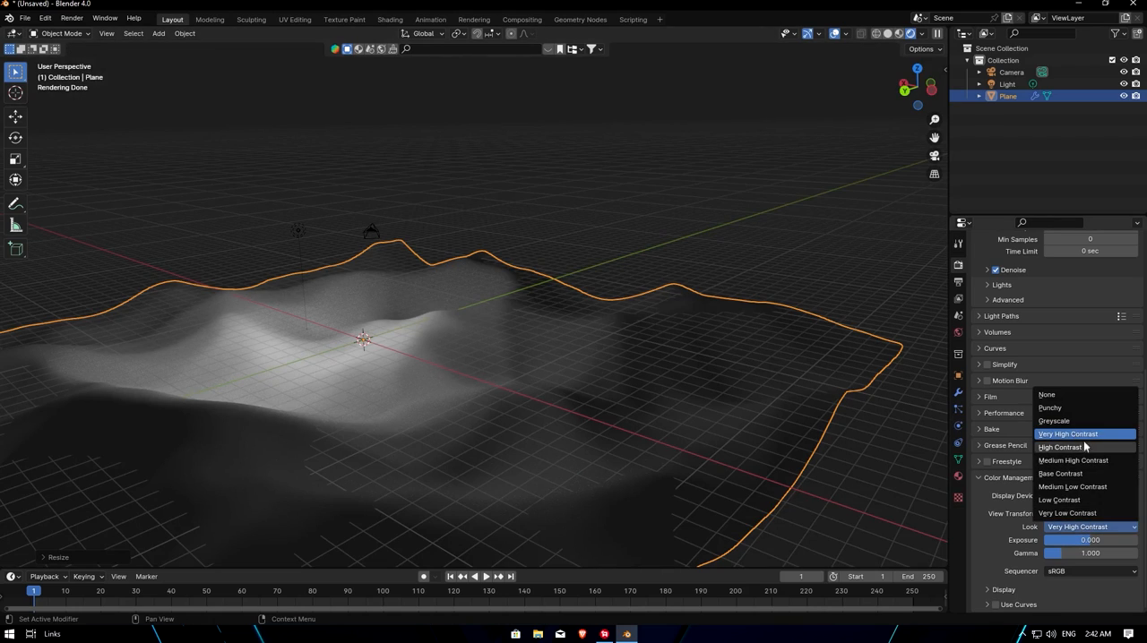
click(1061, 447)
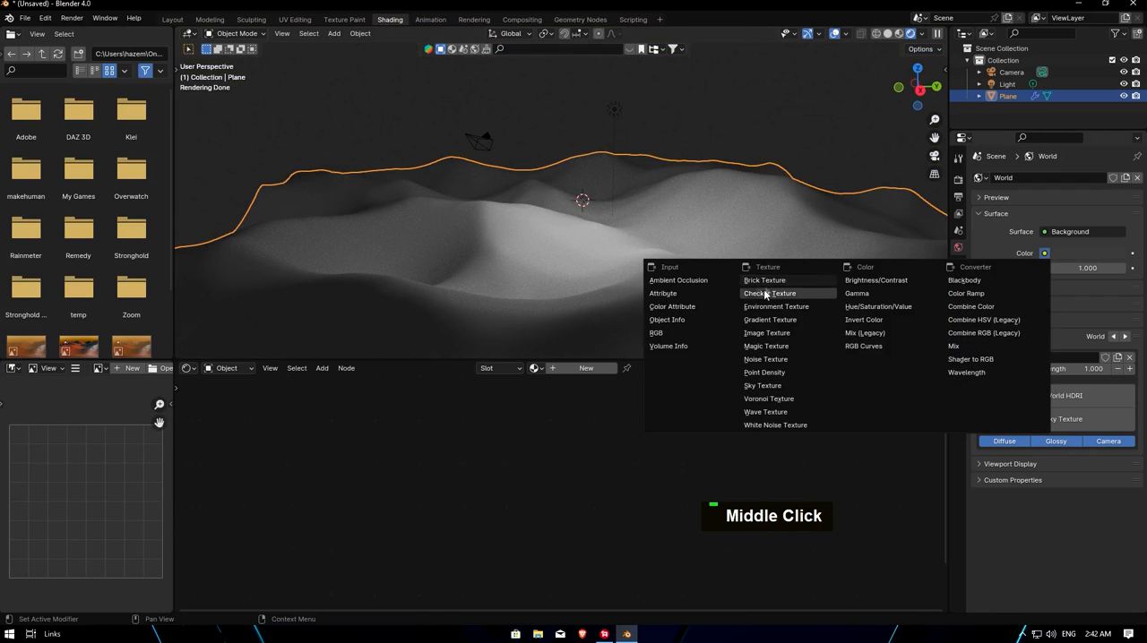
- Light the world with a Nishita sky texture: Air 2.973, Dust 0.456, Ozone 10, Strength 0.3
click(762, 386)
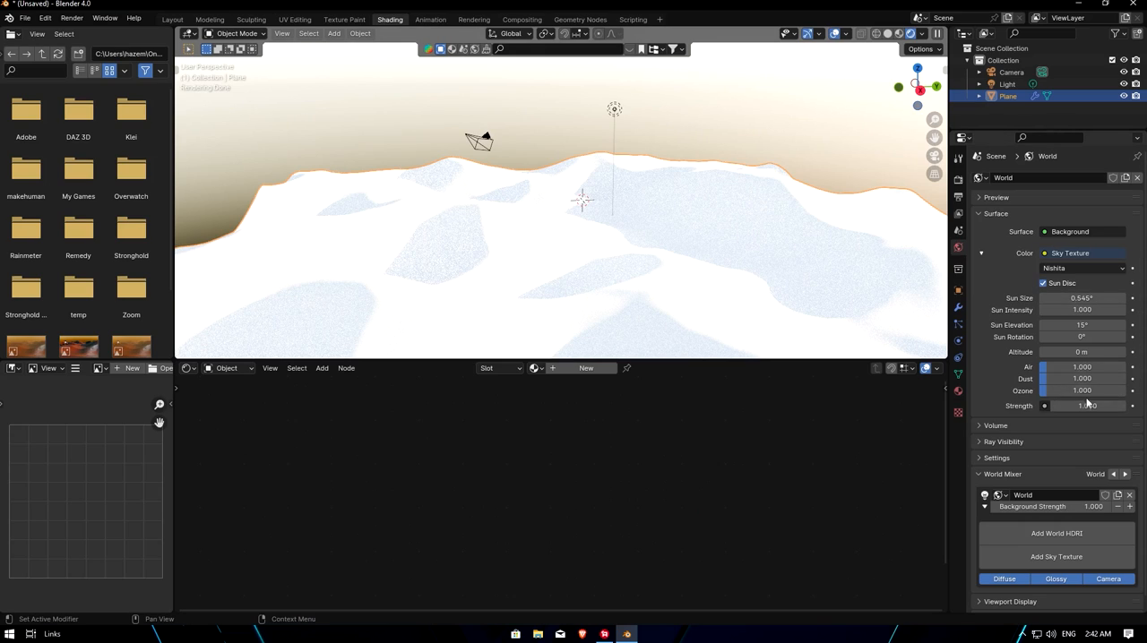
double_click(1087, 405)
text(0.300)
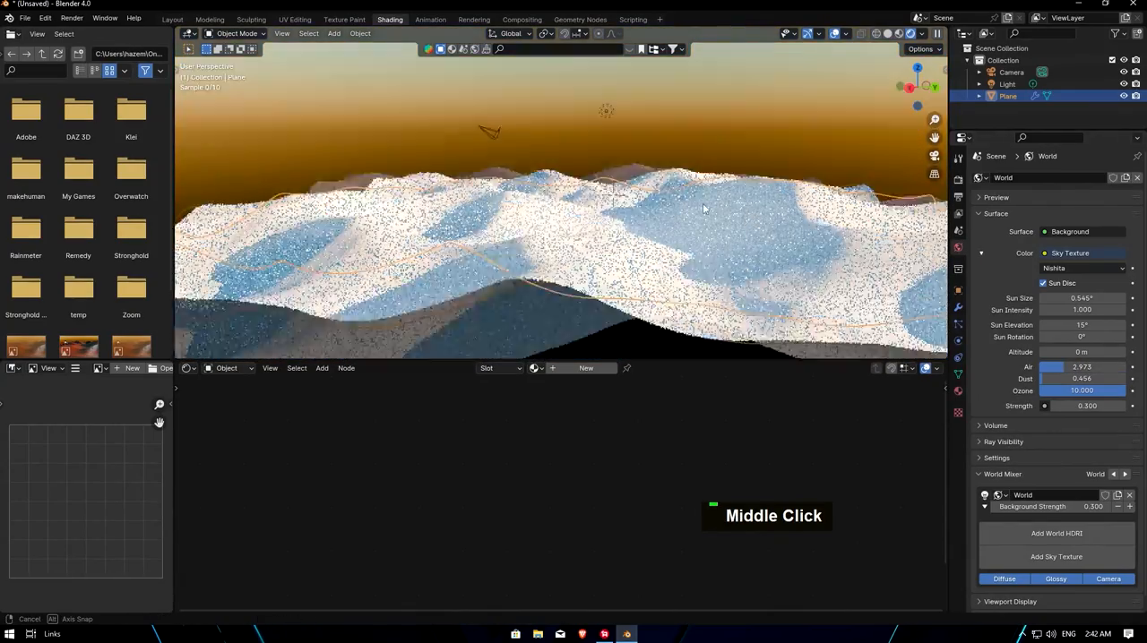
scroll(up, 3)
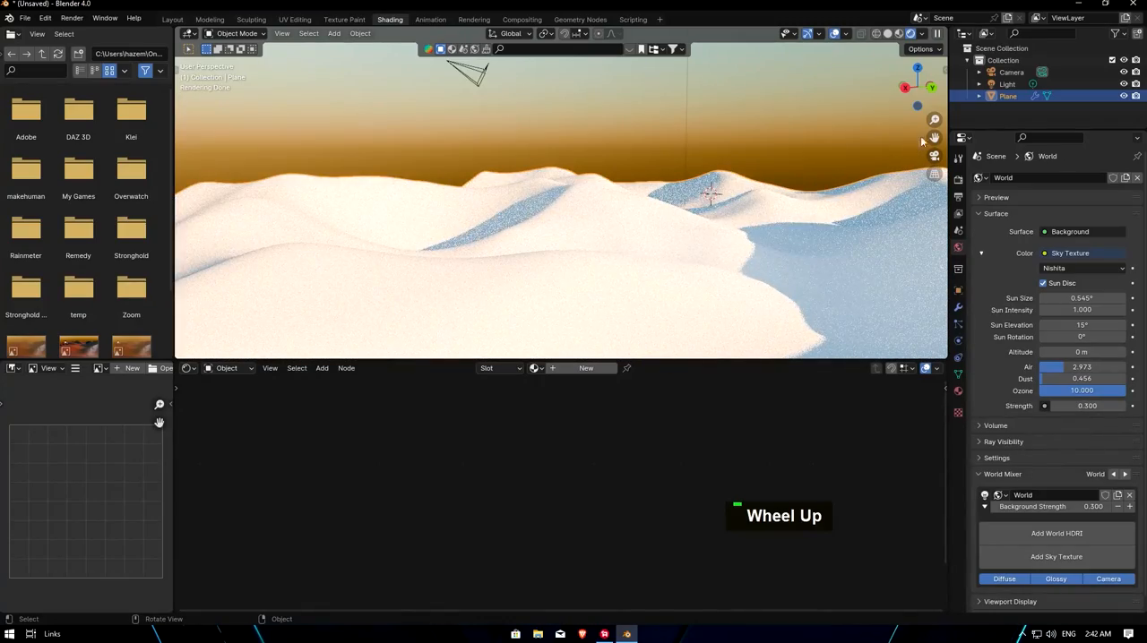
scroll(up, 3)
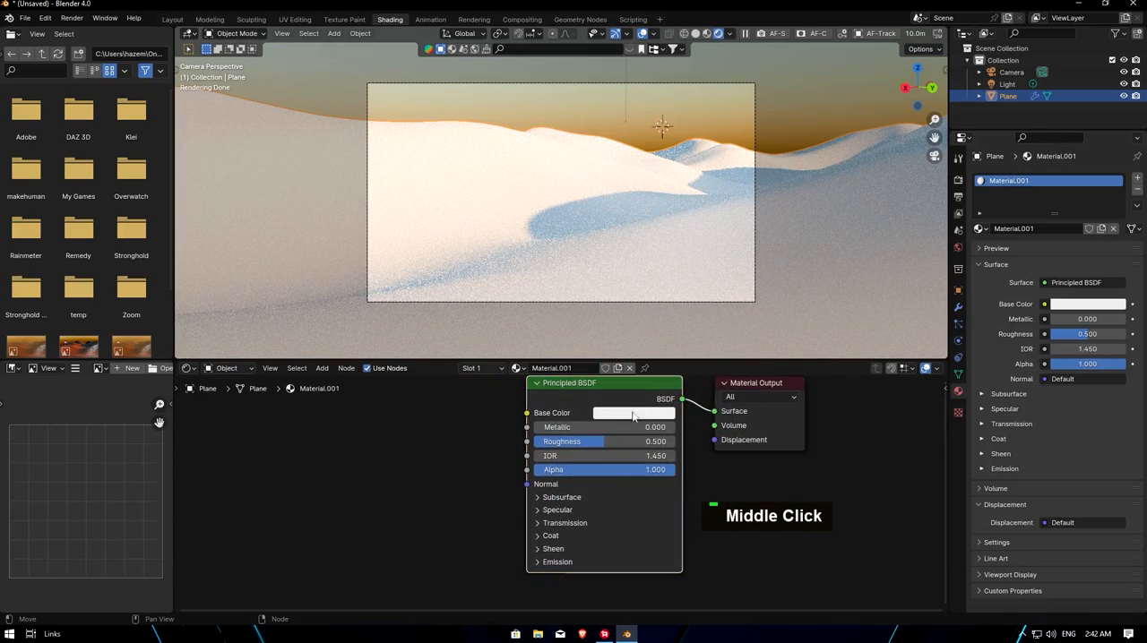
- Make the sand base colour dark orange and reveal the material's surface displacement method options
click(634, 413)
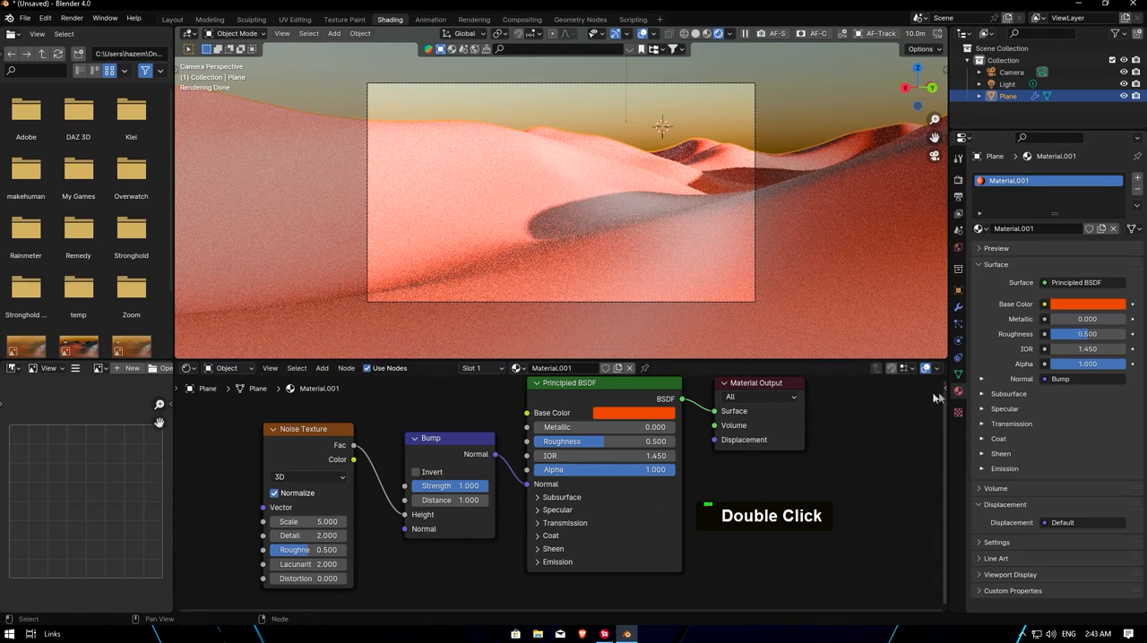
double_click(1004, 505)
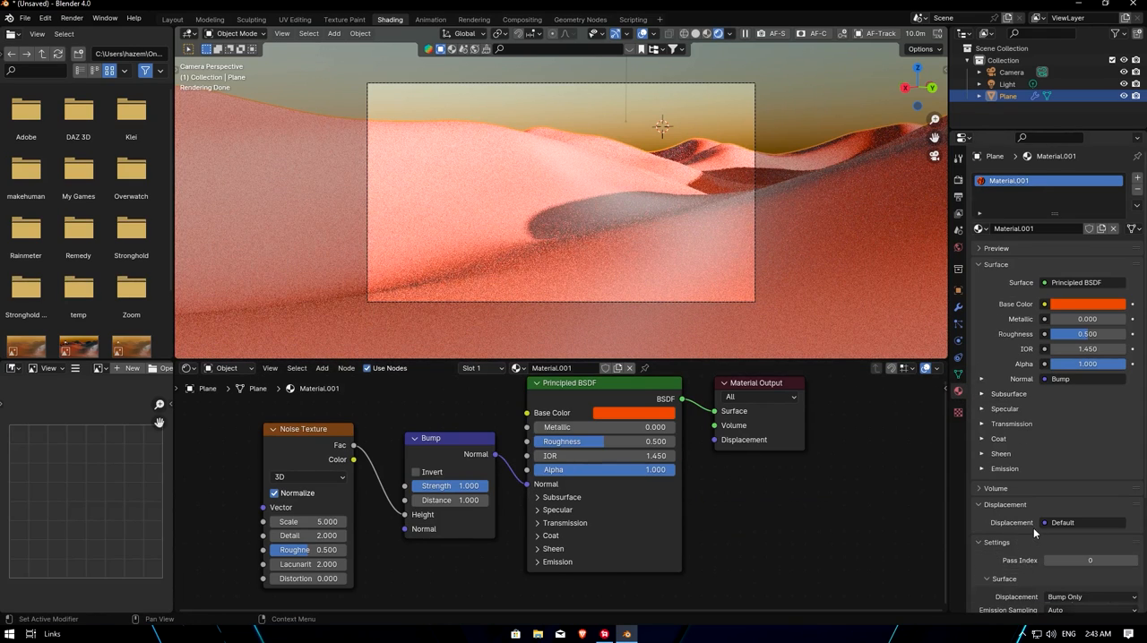
scroll(down, 3)
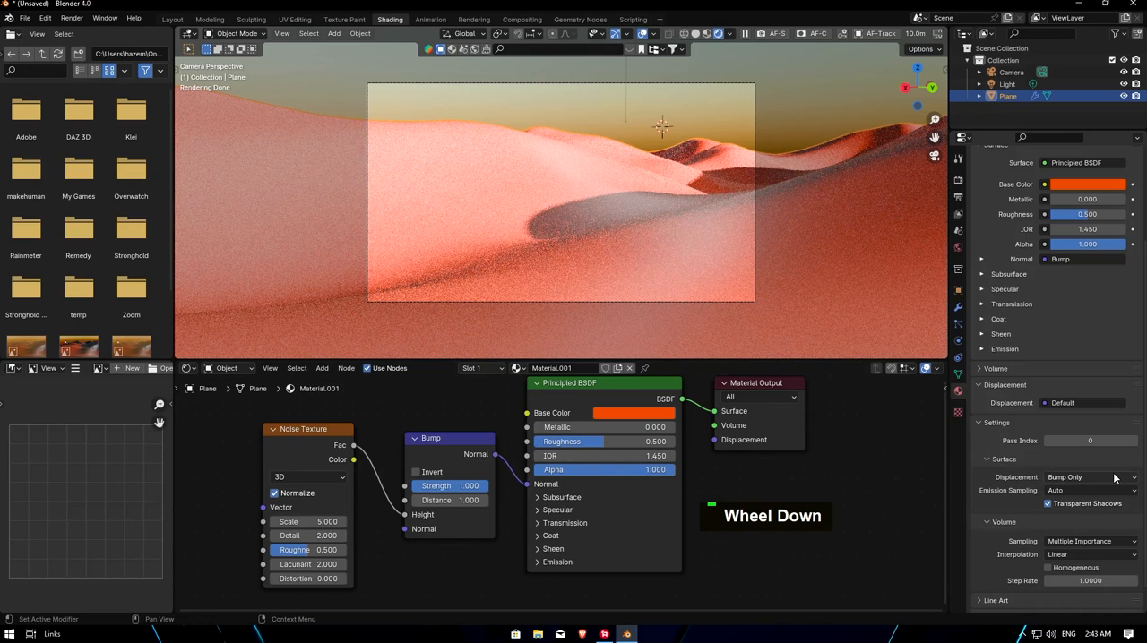
click(1089, 477)
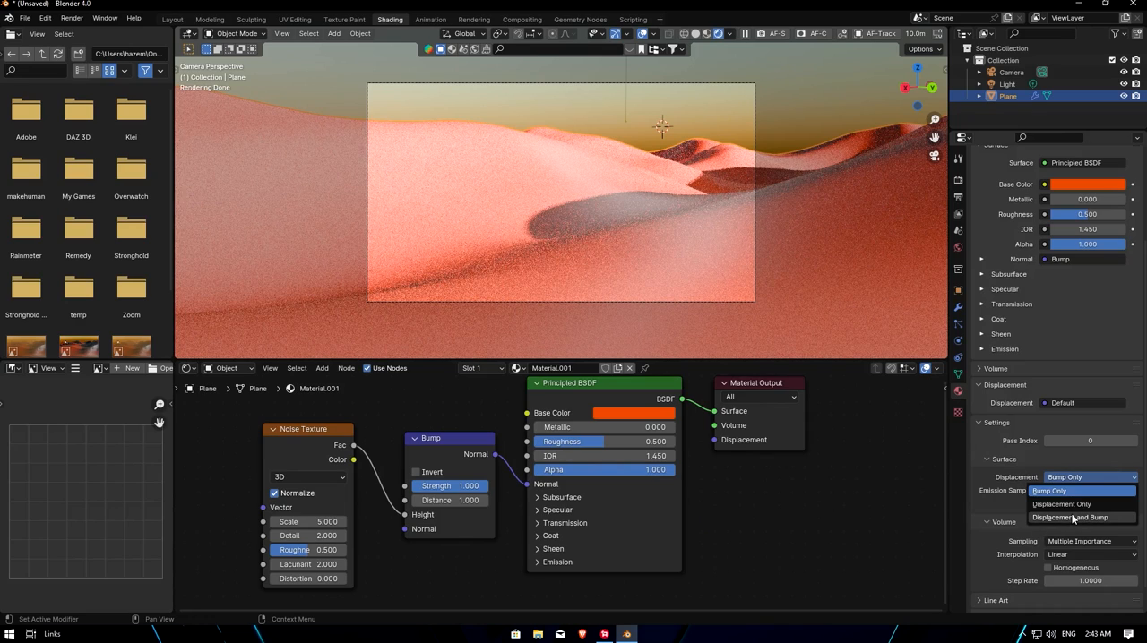
- Use Displacement and Bump with noise detail 15, scale 7, distortion -0.4 and bump strength 0.517
click(1070, 517)
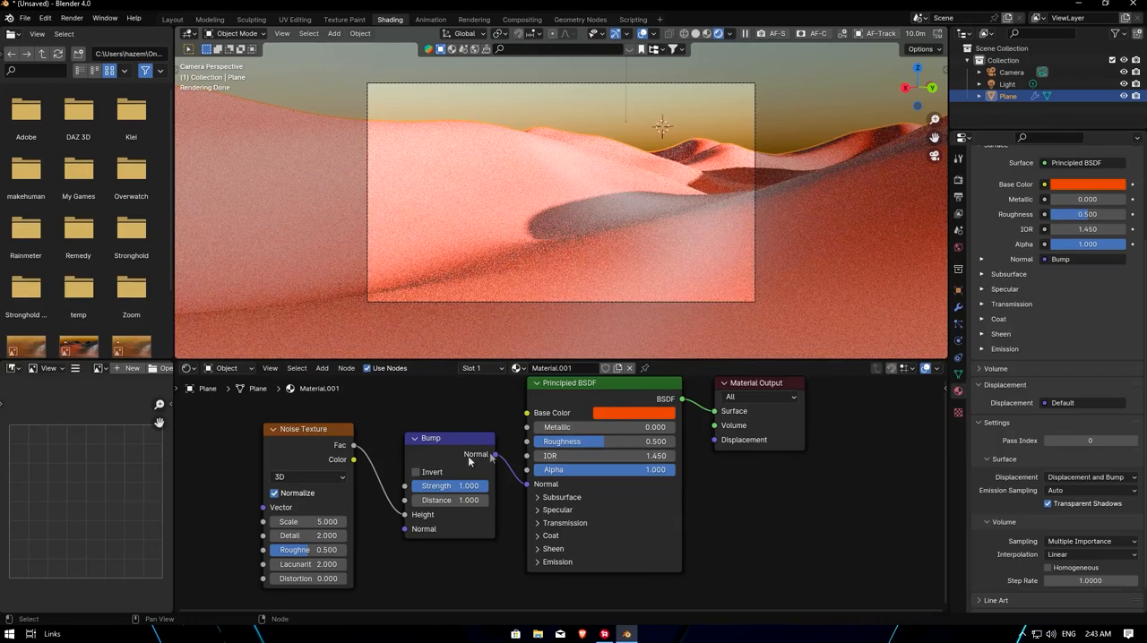
text(15)
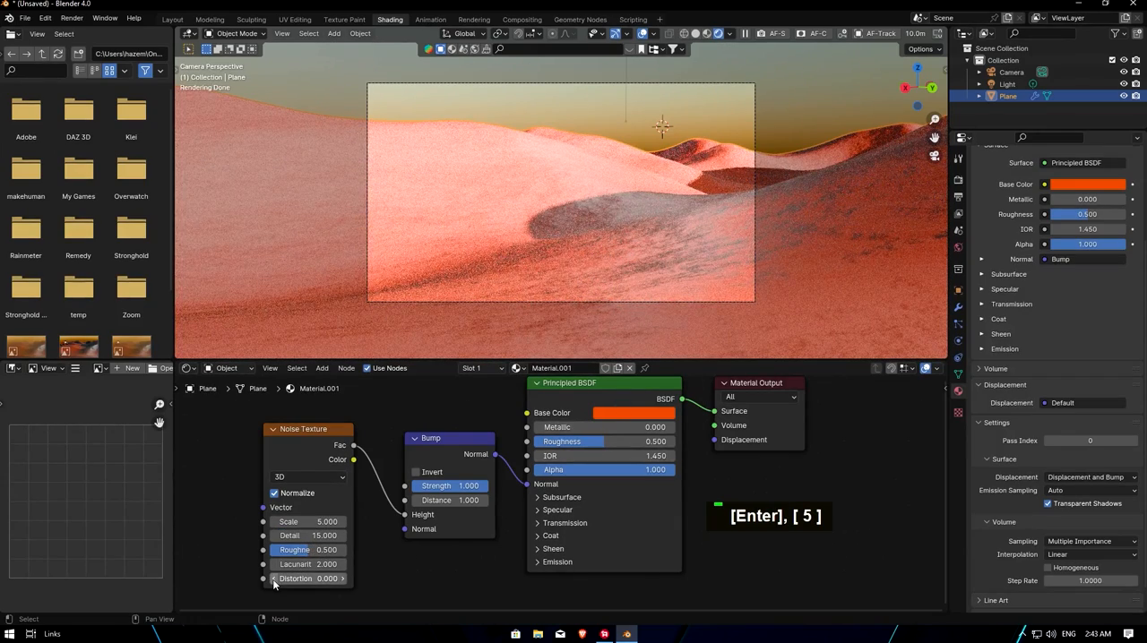
double_click(310, 578)
text(-0.400)
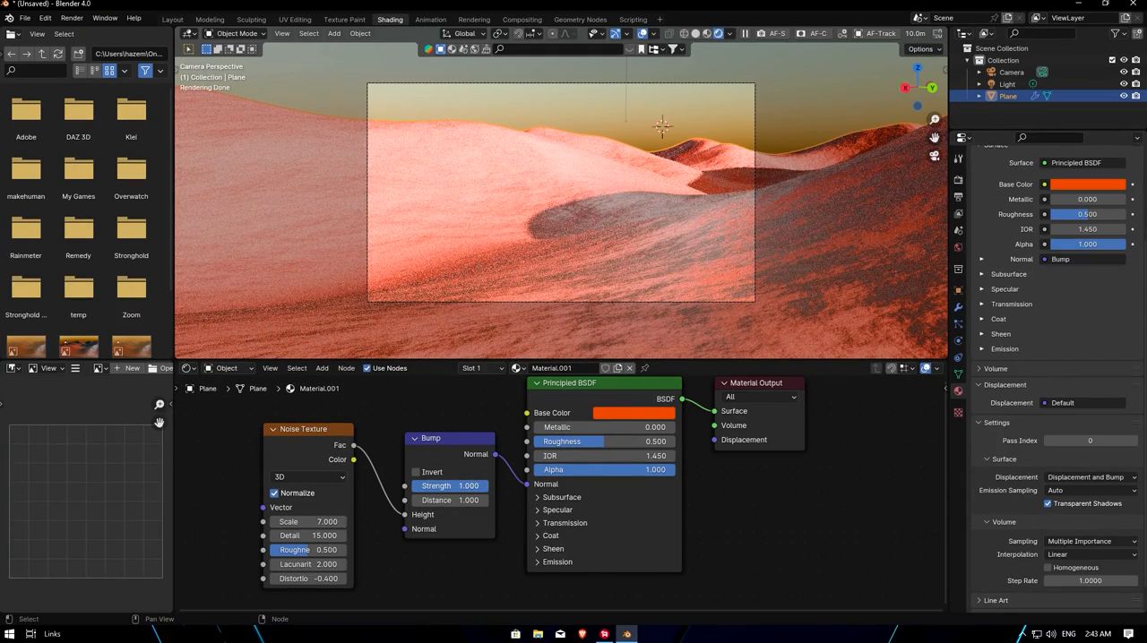
drag(466, 486, 449, 485)
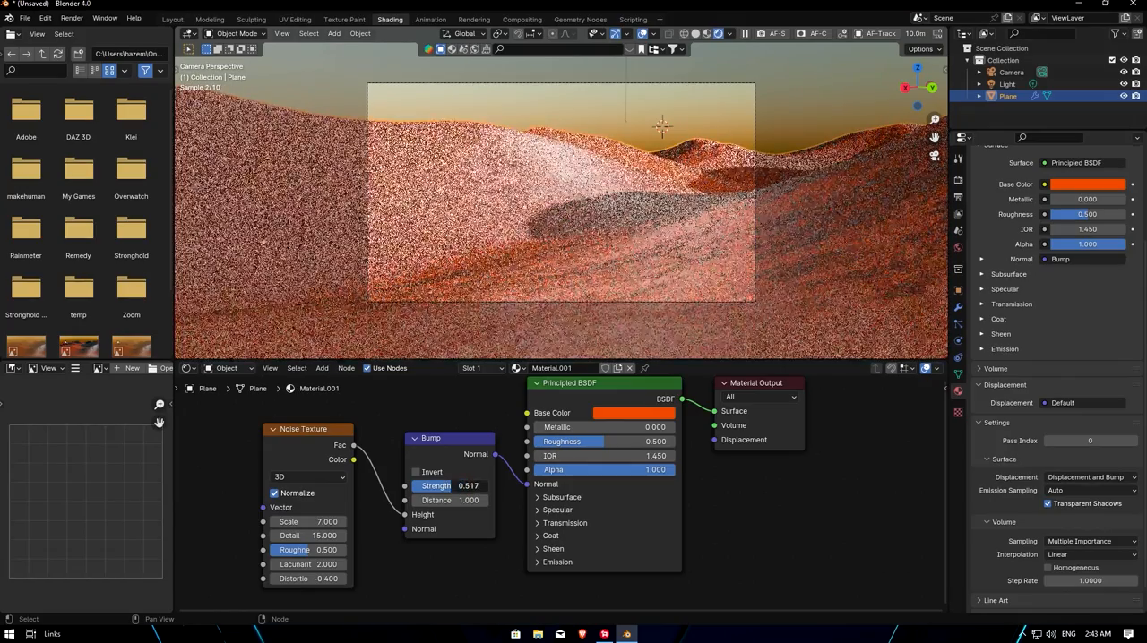
click(634, 414)
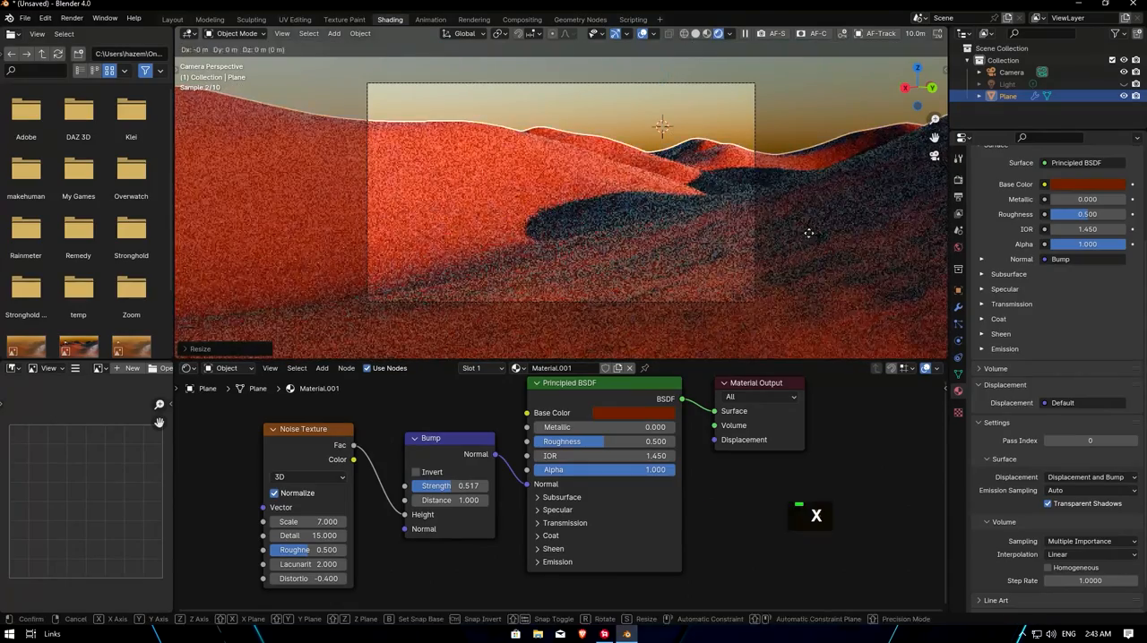
- Darken the dune base colour to a deeper red-orange and reframe the view
key(z)
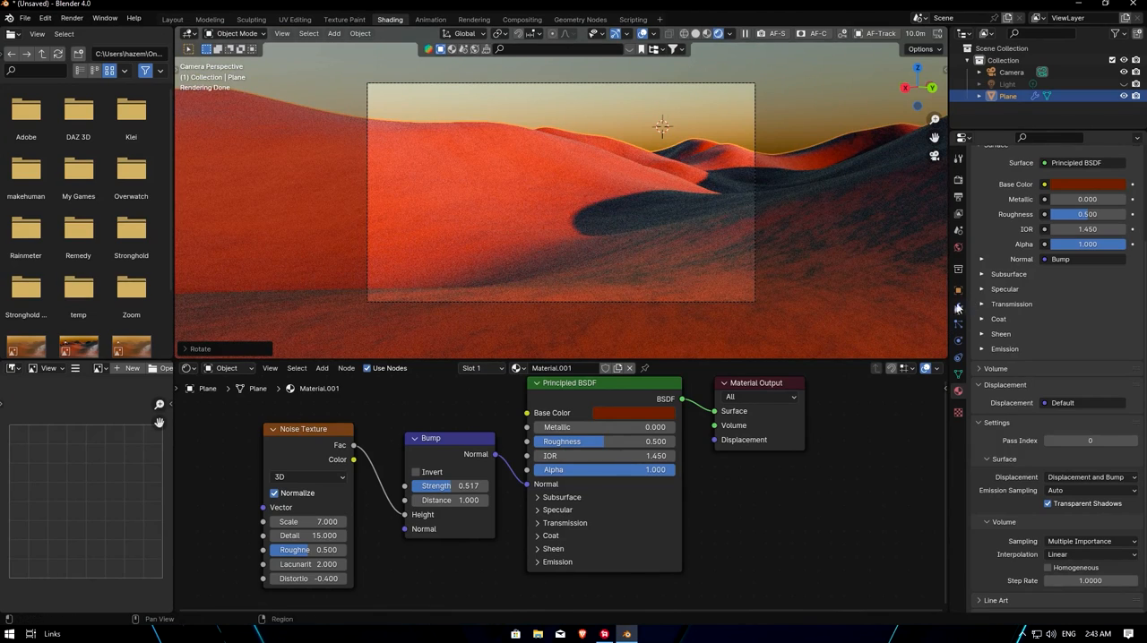
scroll(down, 3)
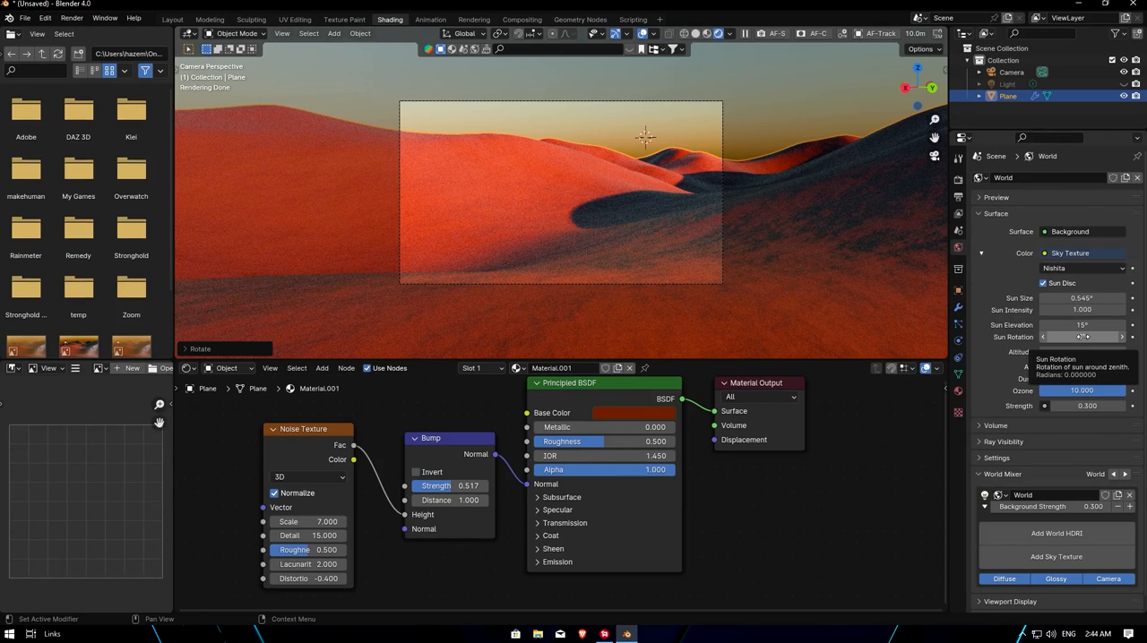
- Rotate the sun to -49.7° at 14.4° elevation and weaken the bump strength to about 0.283
drag(1067, 337, 1093, 337)
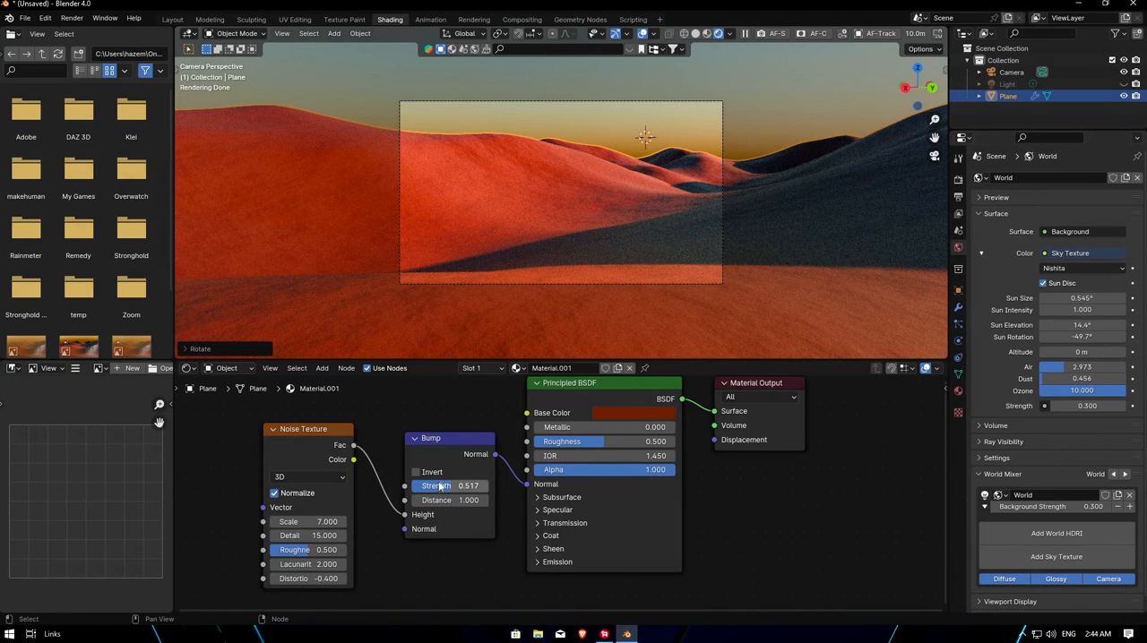
drag(448, 486, 466, 486)
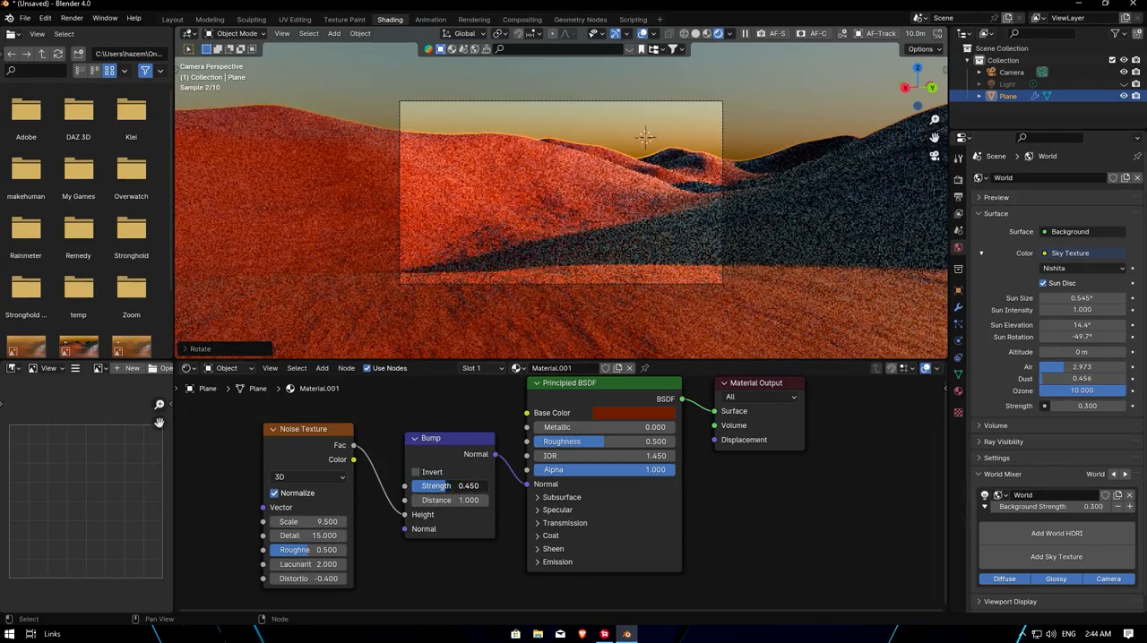
drag(467, 486, 437, 486)
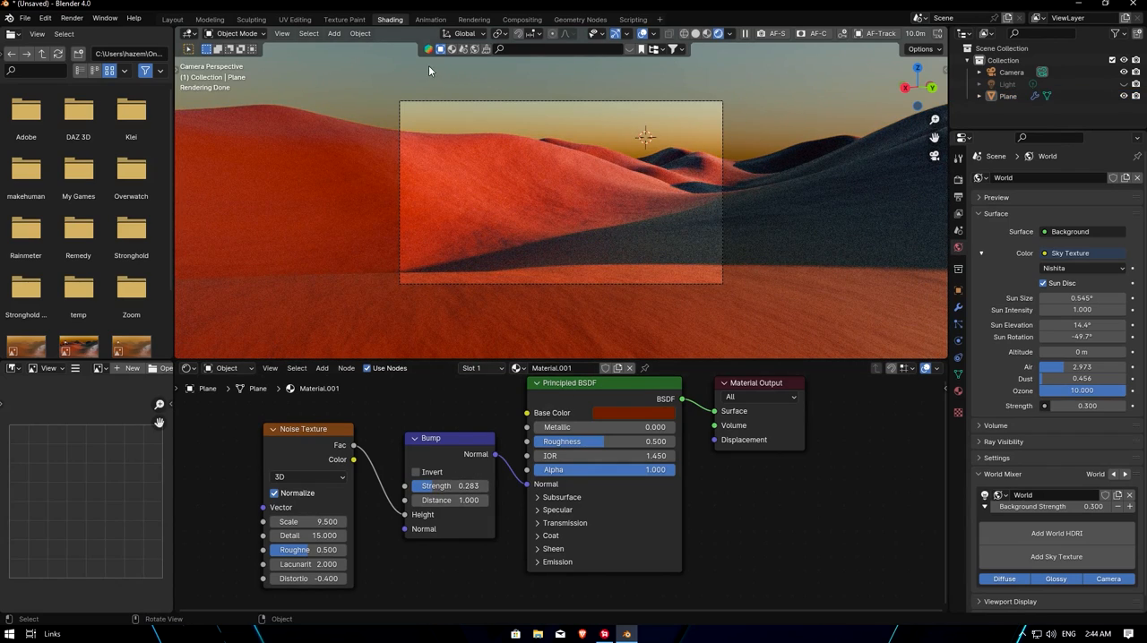
key(Shift+A)
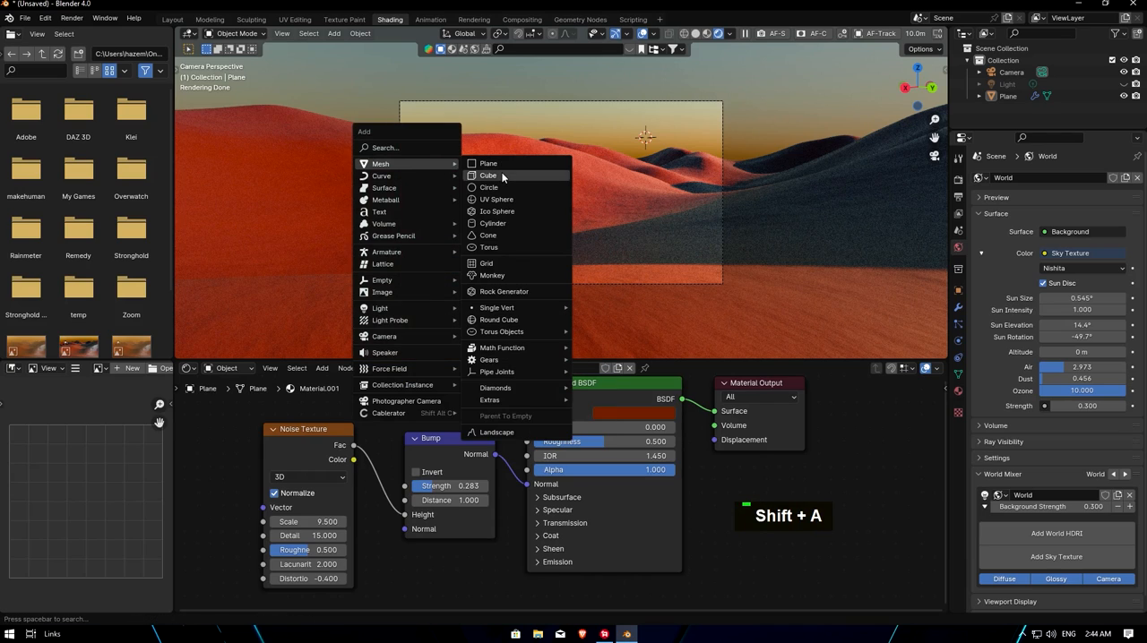
- Add a cube and scale it up, stretching along X and Y into a large flat box over the dunes
click(489, 175)
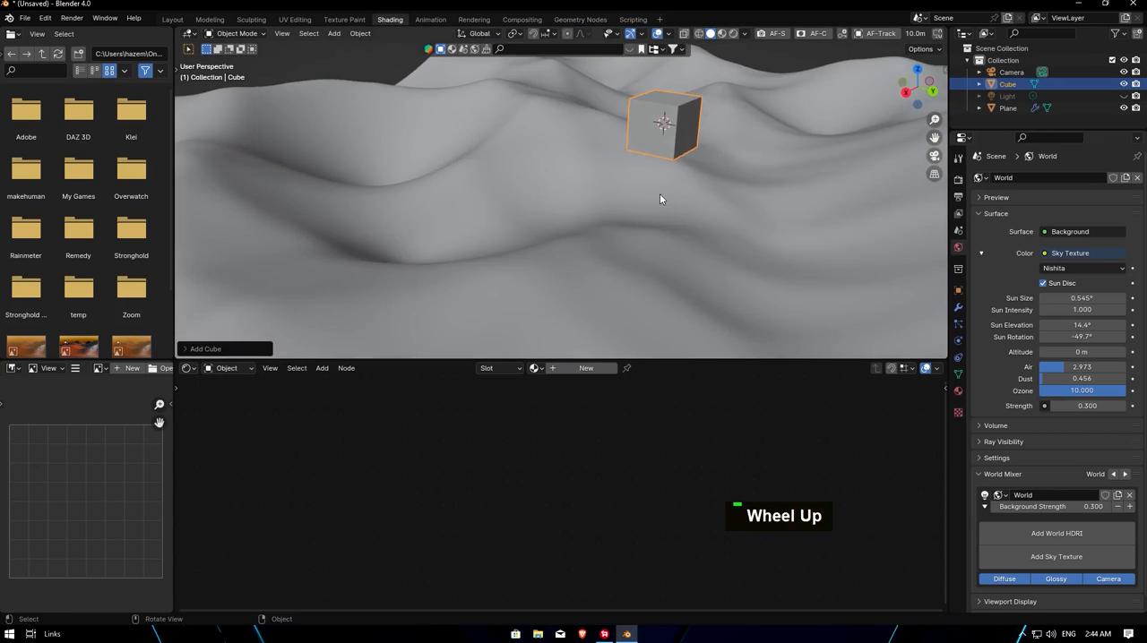
key(s)
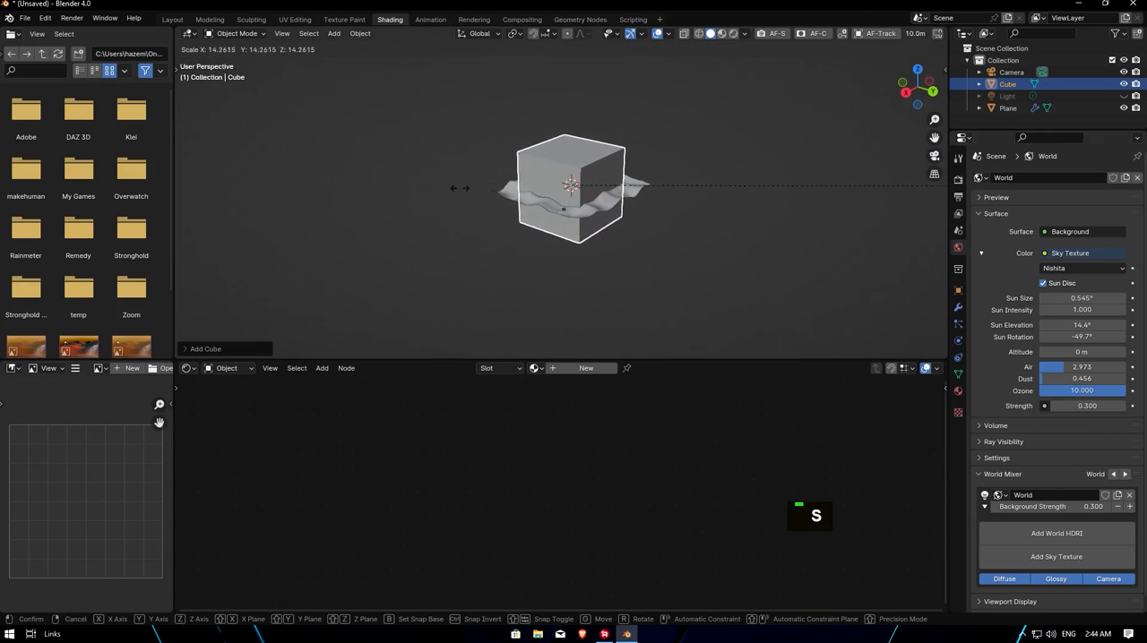
key(x)
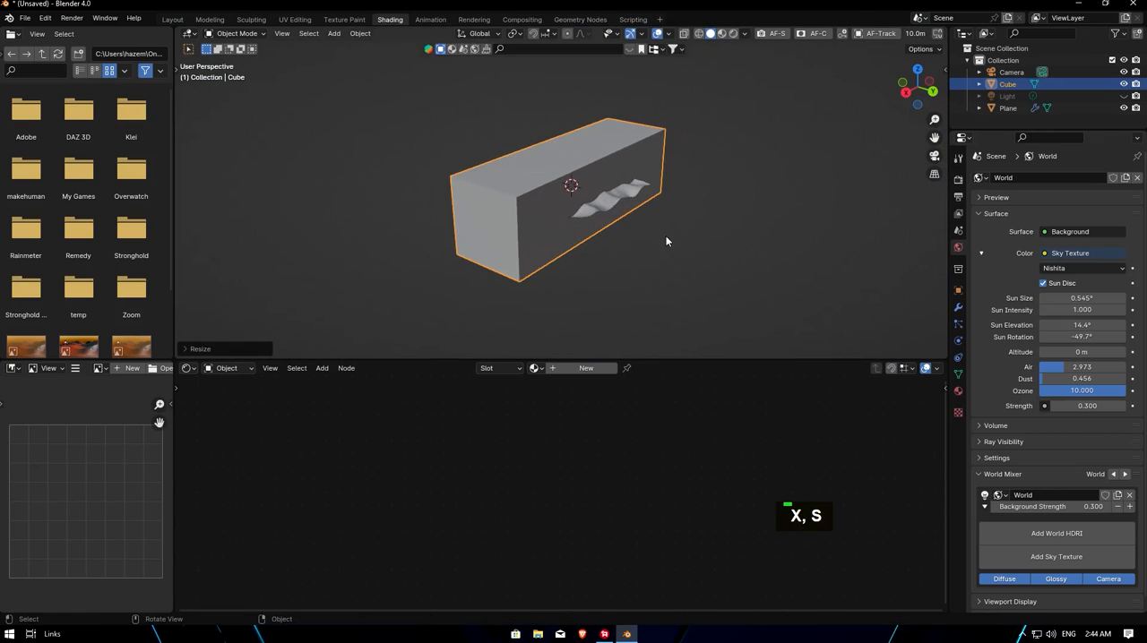
key(y)
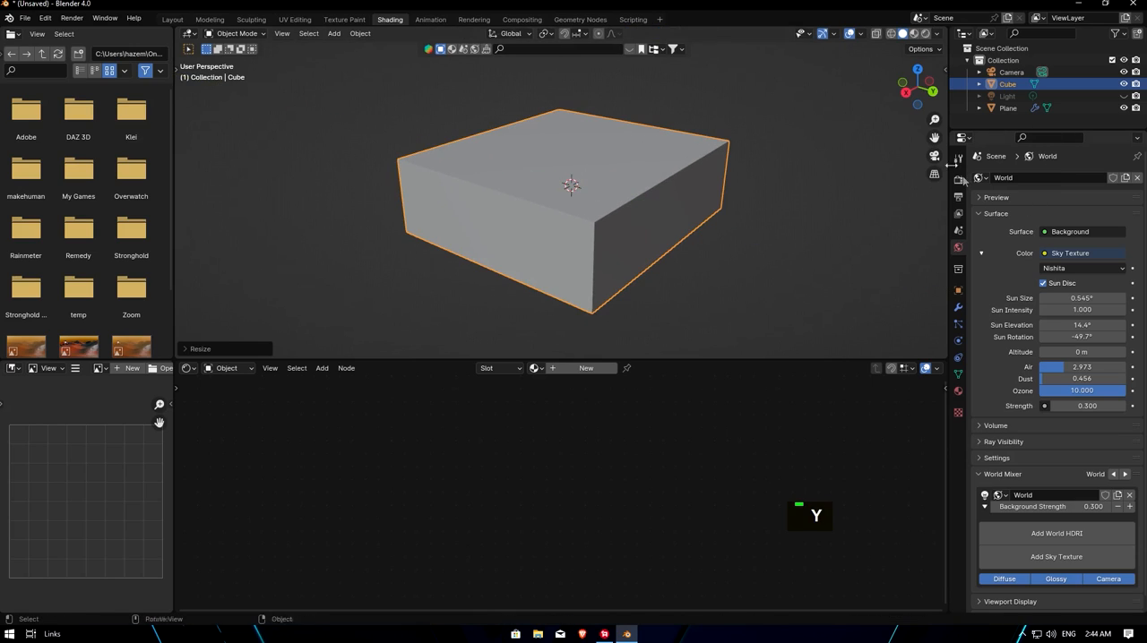
- In the cube's Object properties, reach the Display As setting to show it as bounds
click(958, 290)
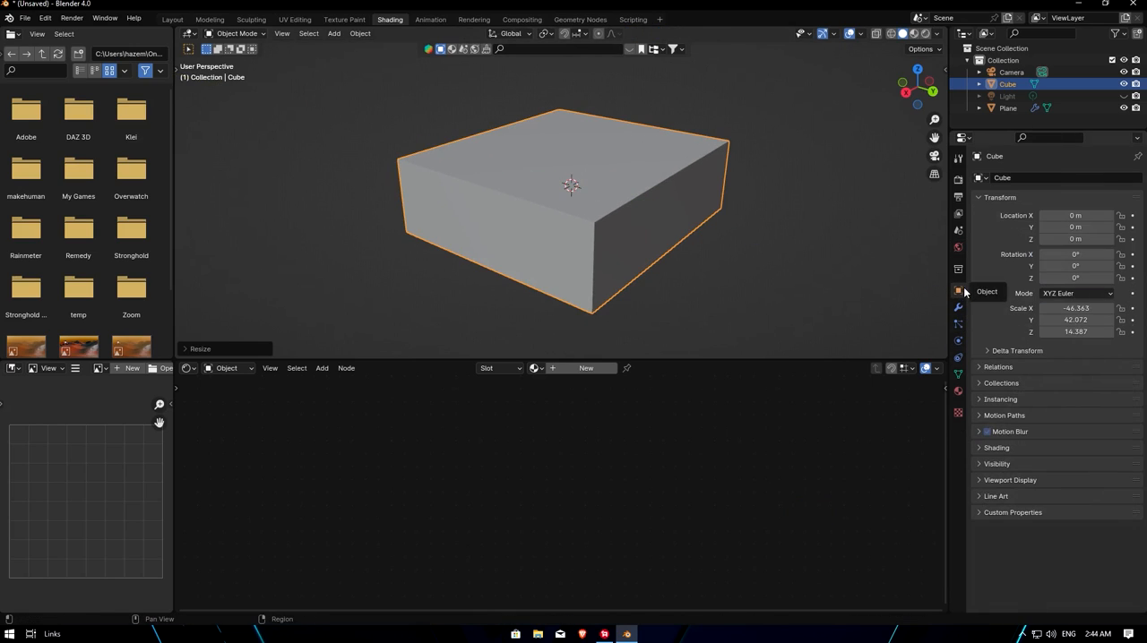
scroll(down, 3)
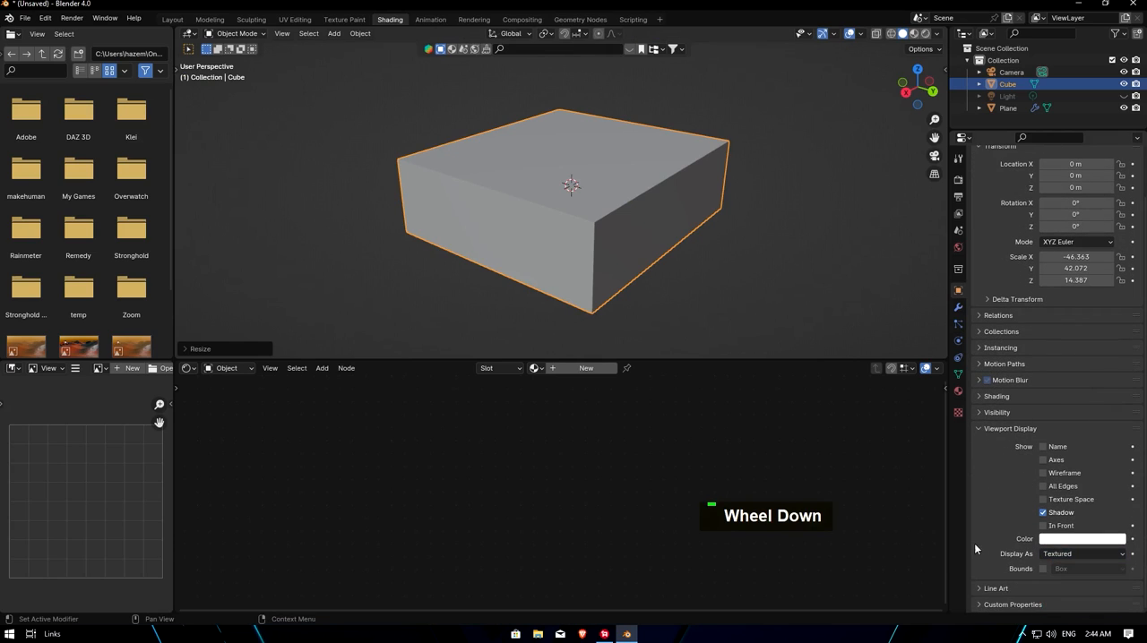
click(1080, 554)
text(volu)
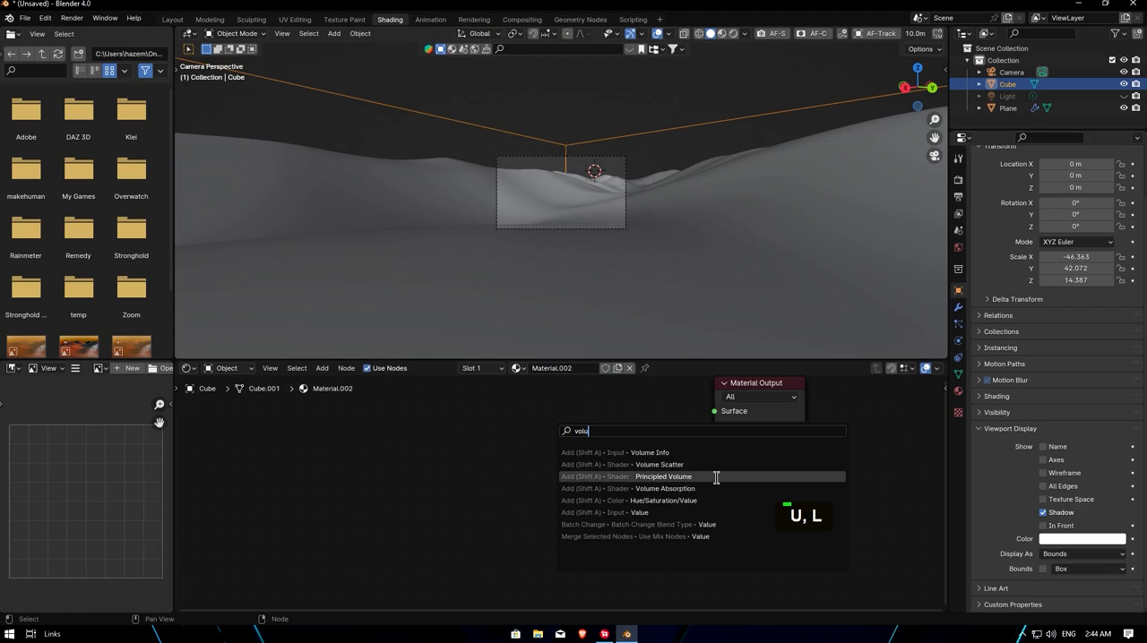
- Fill the box's material with a Principled Volume shader and set its density to 0.03
click(664, 477)
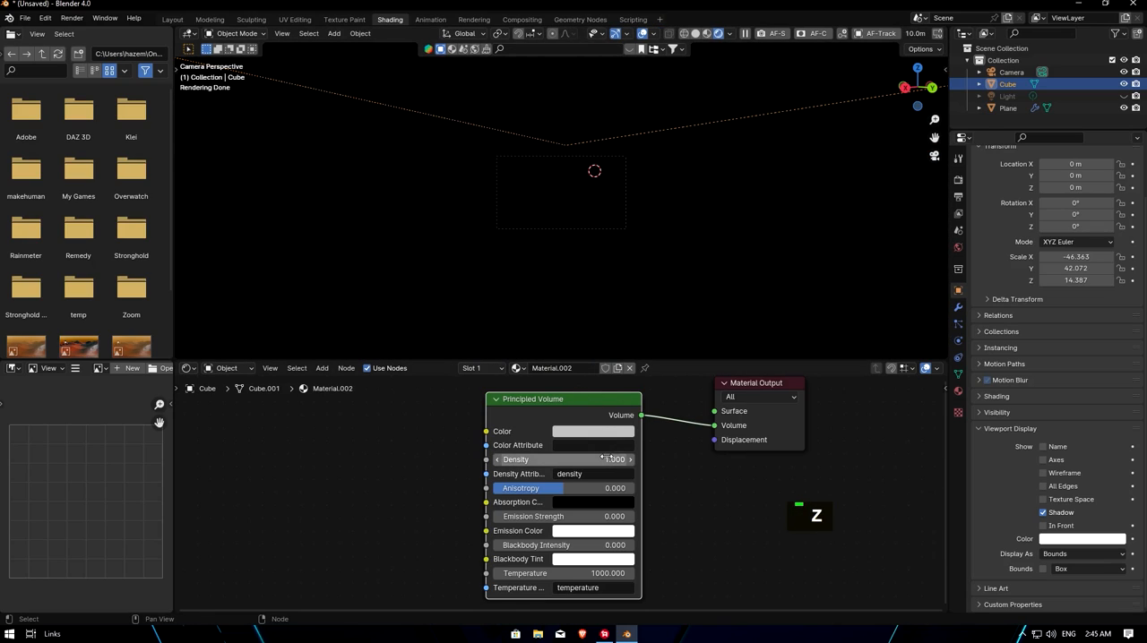
double_click(594, 459)
text(0.050)
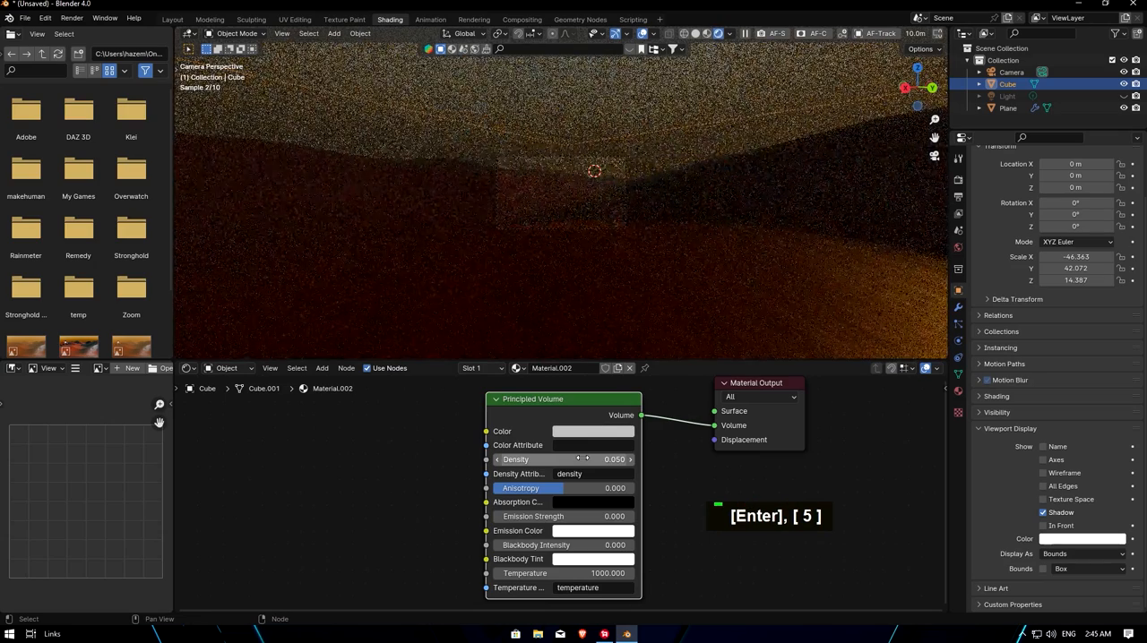
click(958, 197)
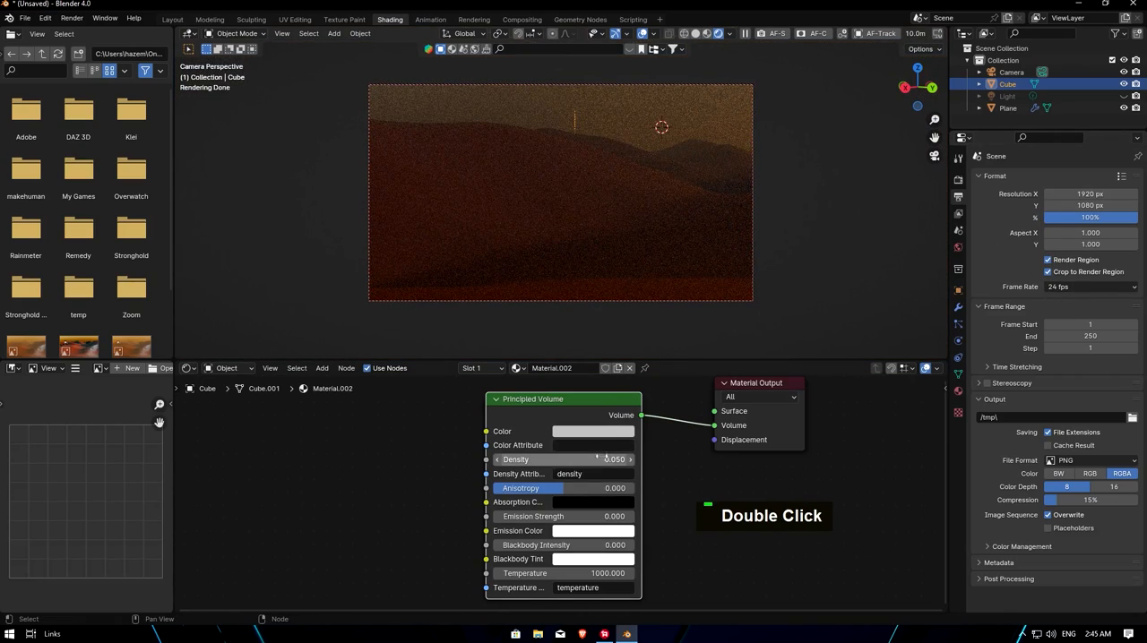
double_click(594, 459)
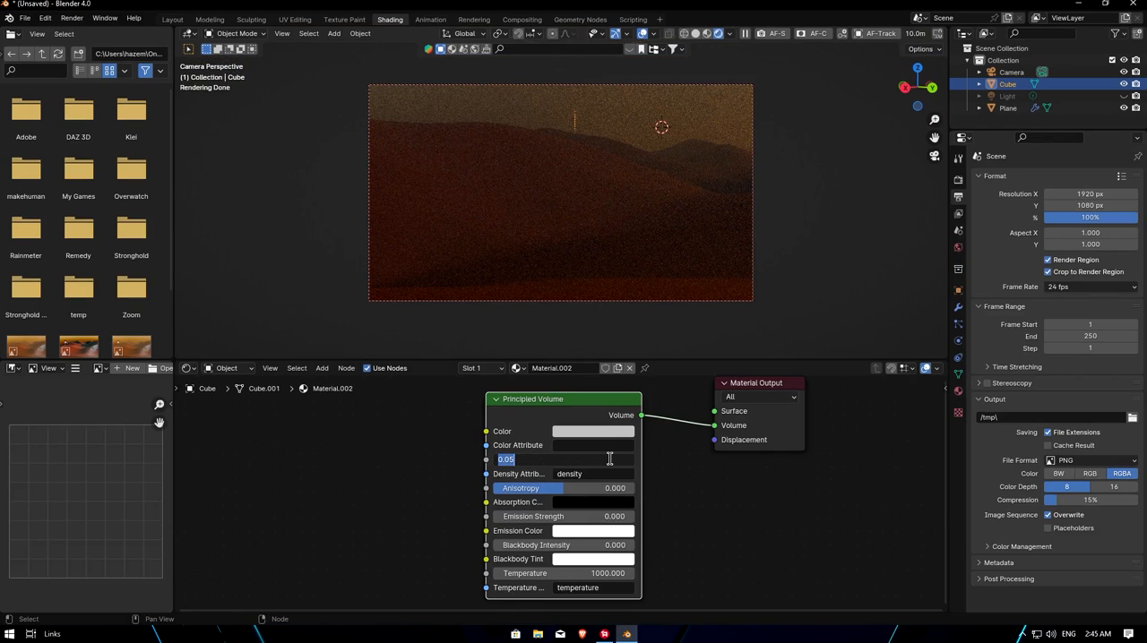
text(0.0)
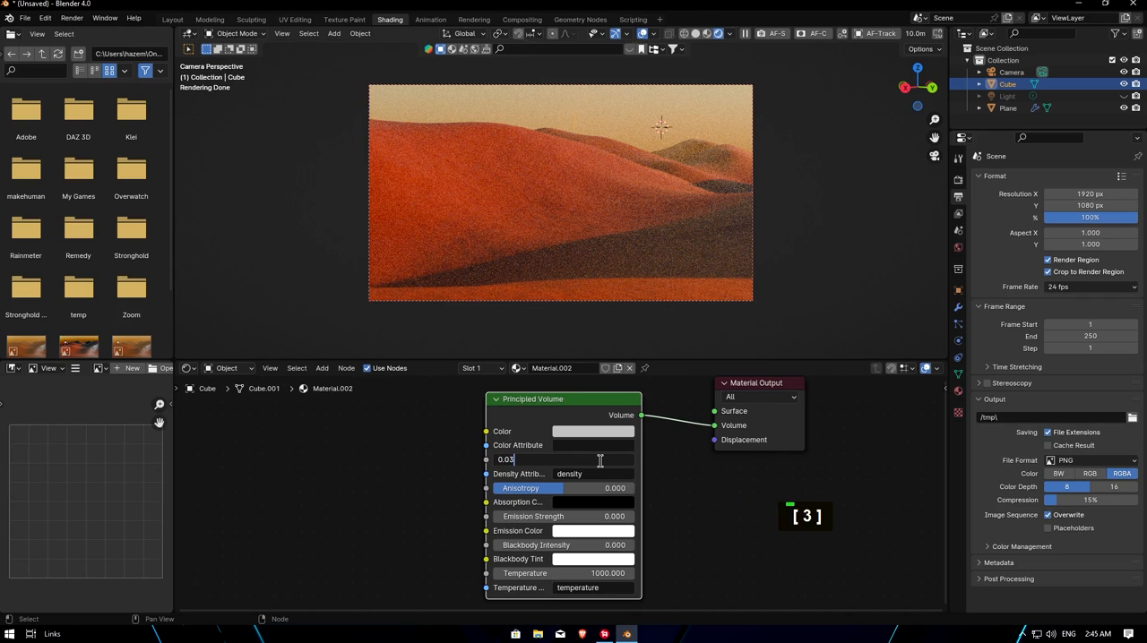
key(Return)
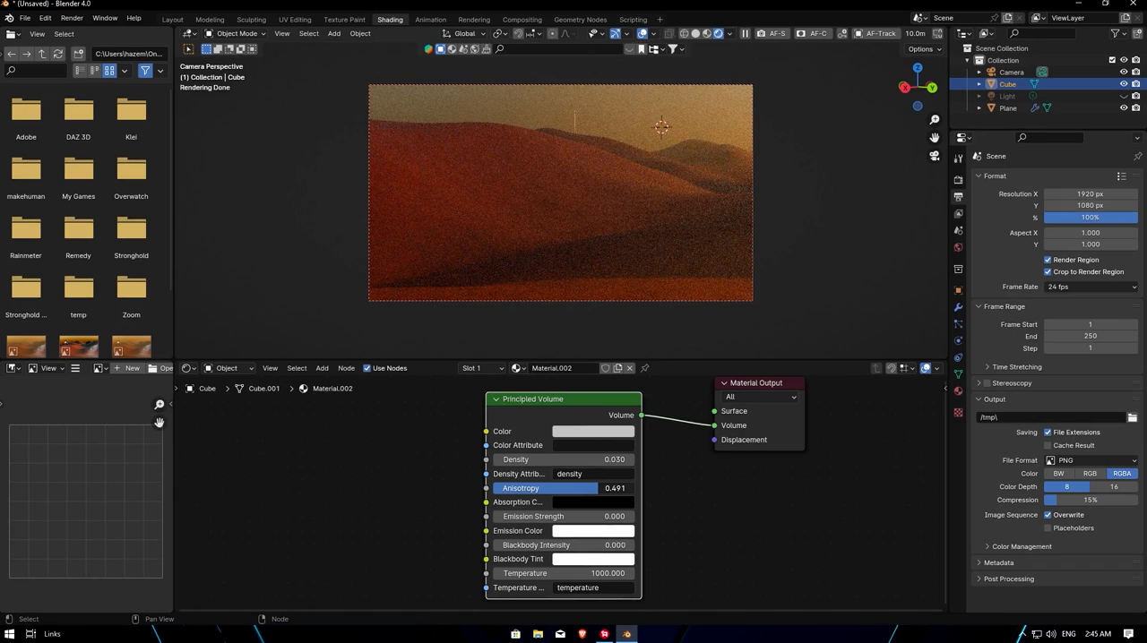
- Select the scene's point light and change its colour from white to a warm orange
click(1007, 107)
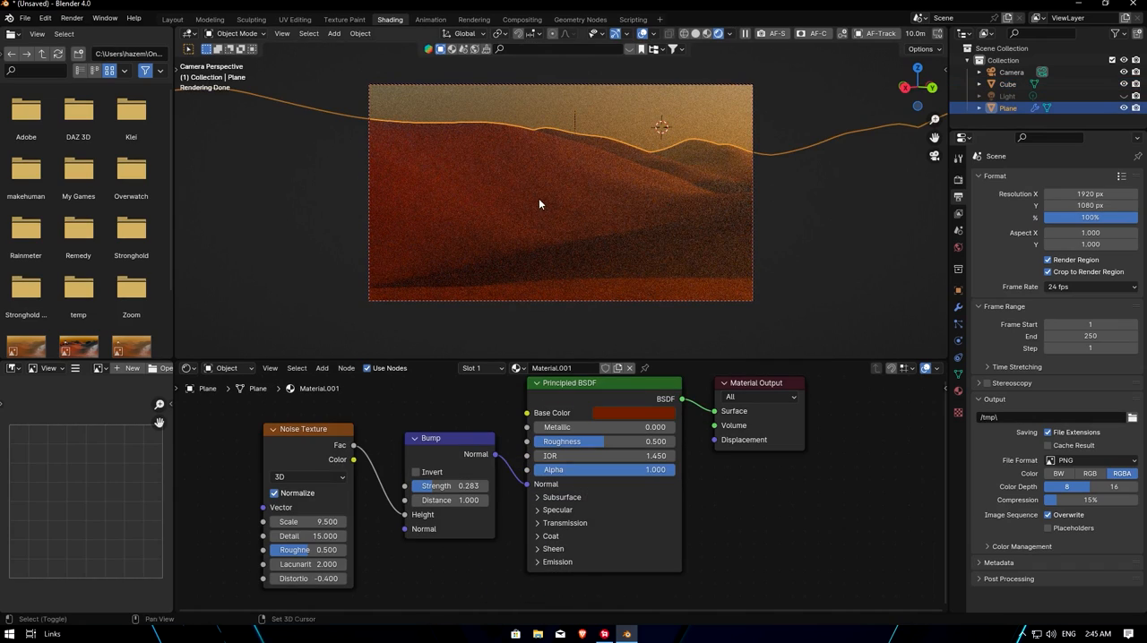
key(shift+a)
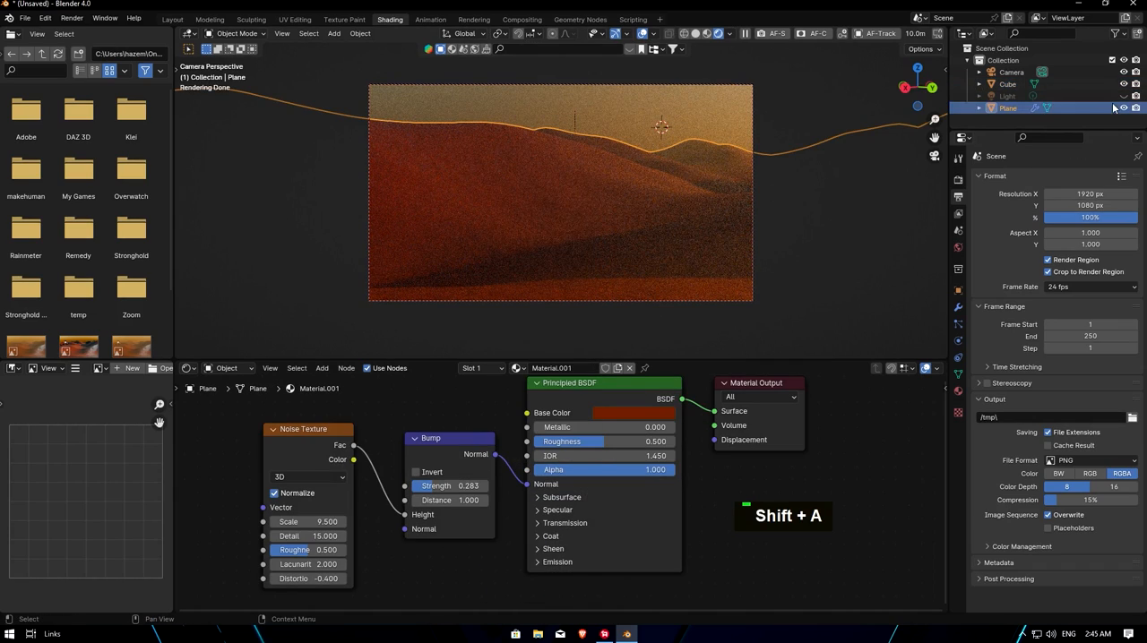
double_click(1007, 96)
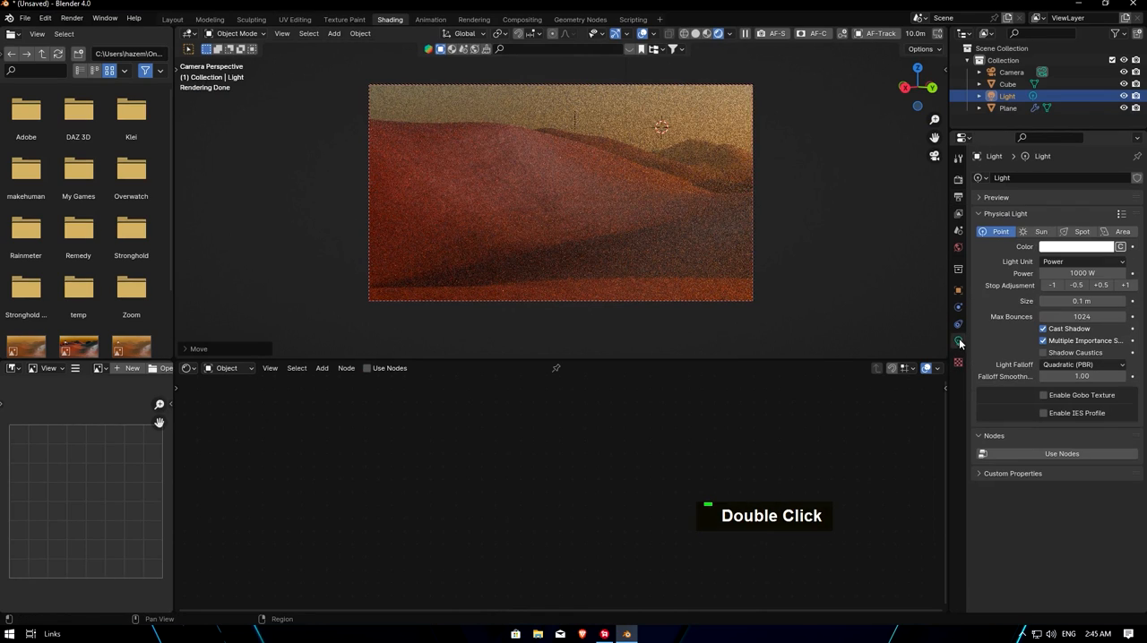
click(1084, 246)
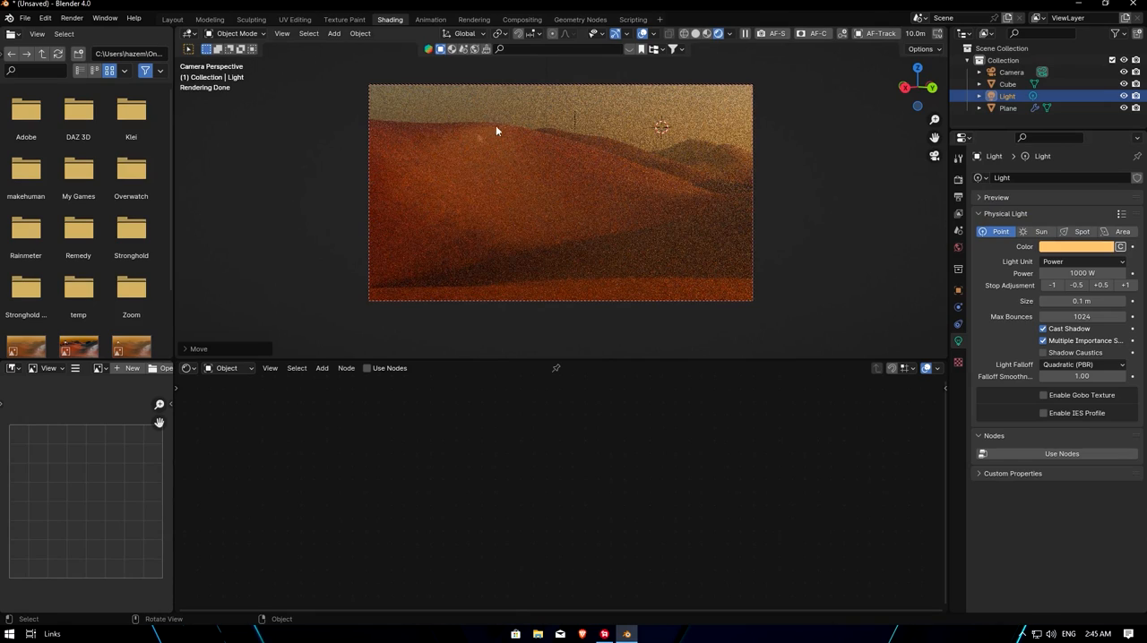
mouse_move(635, 258)
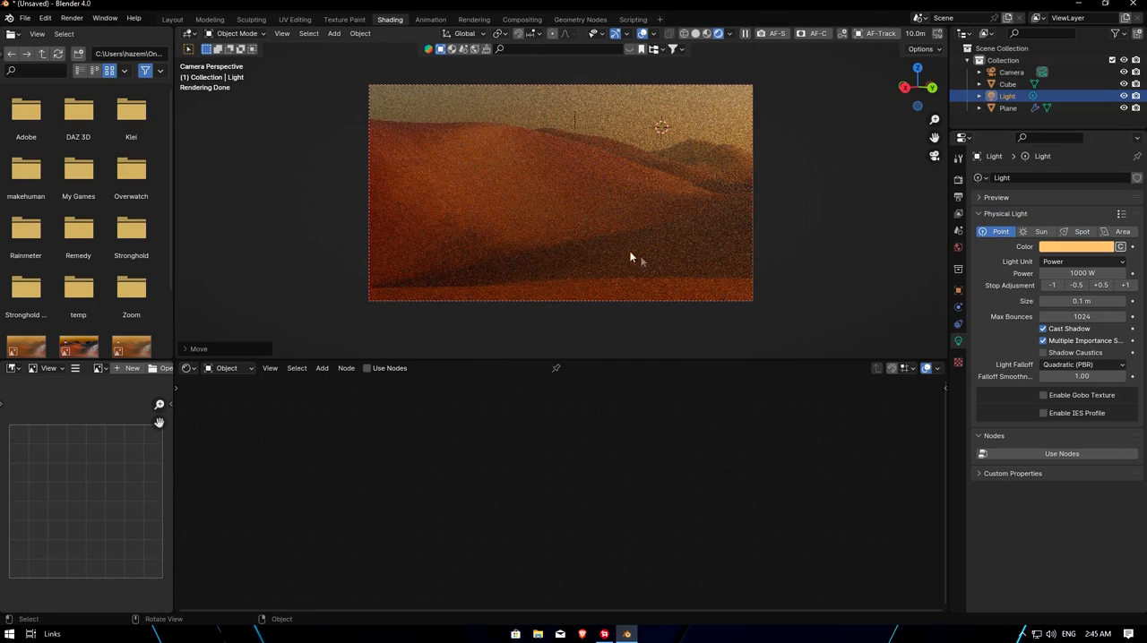
mouse_move(560, 190)
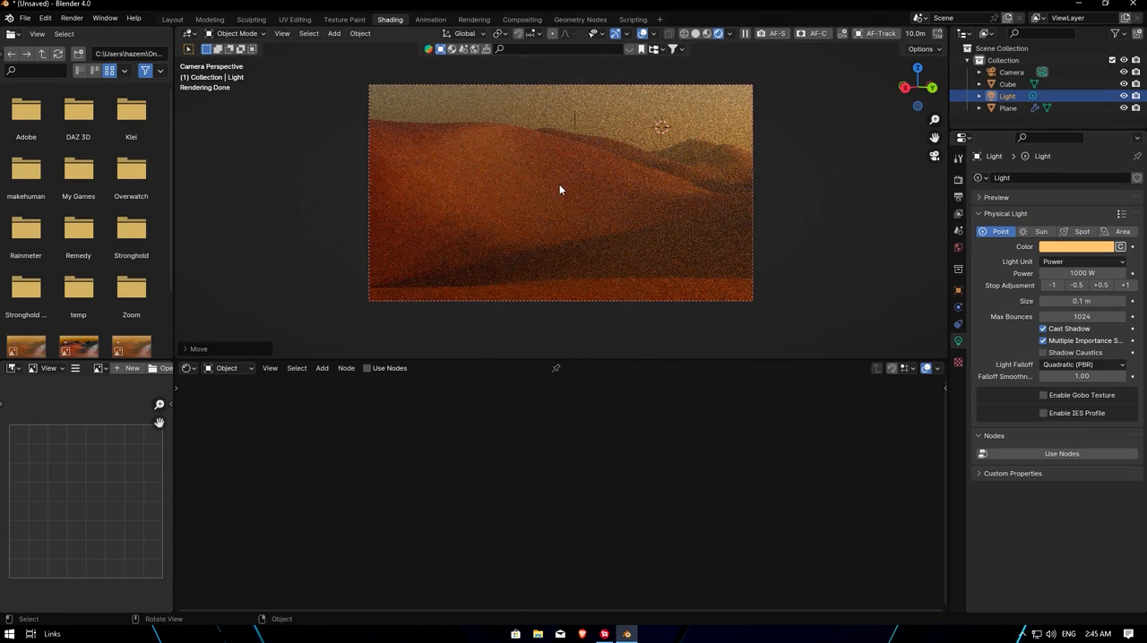